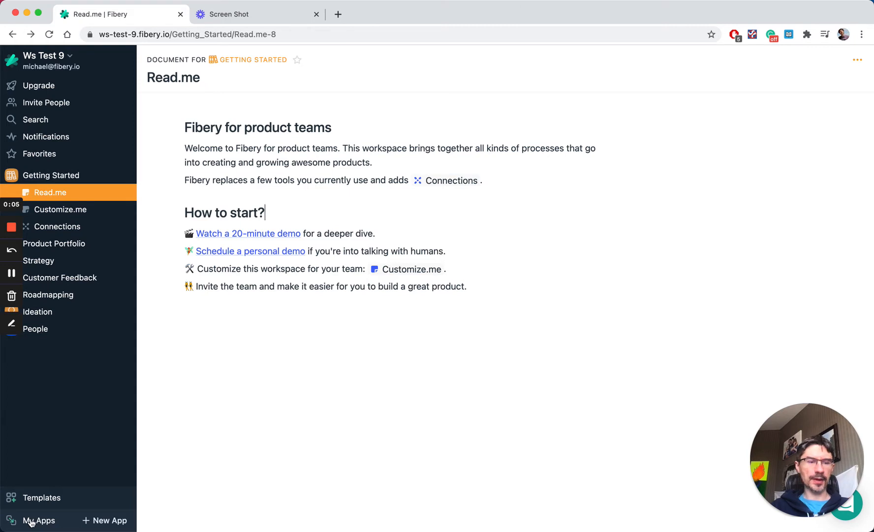
# Show the My Apps overview map of the workspace's apps and their connections.
pyautogui.click(40, 522)
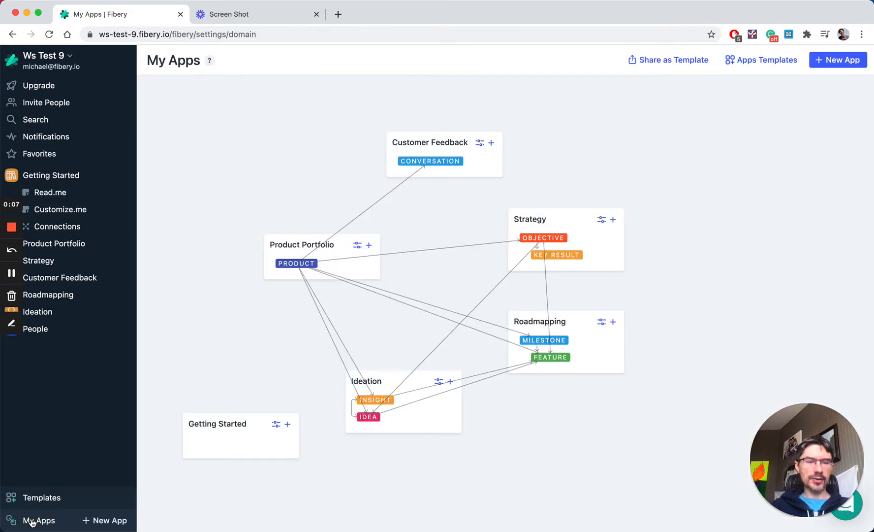
pyautogui.moveTo(275, 336)
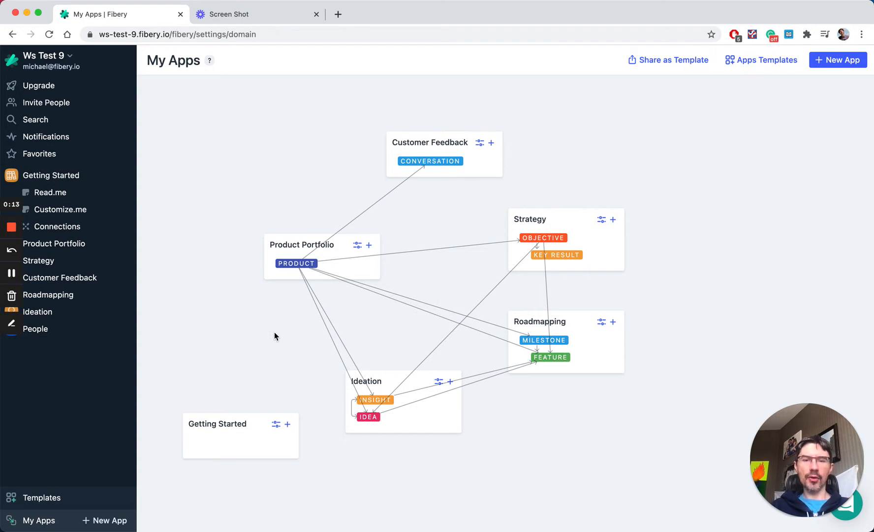
pyautogui.moveTo(288, 343)
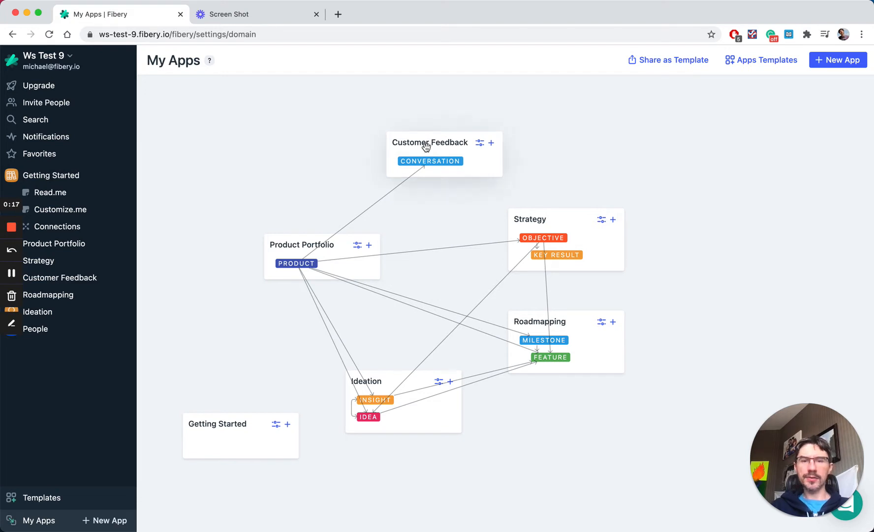
pyautogui.moveTo(523, 236)
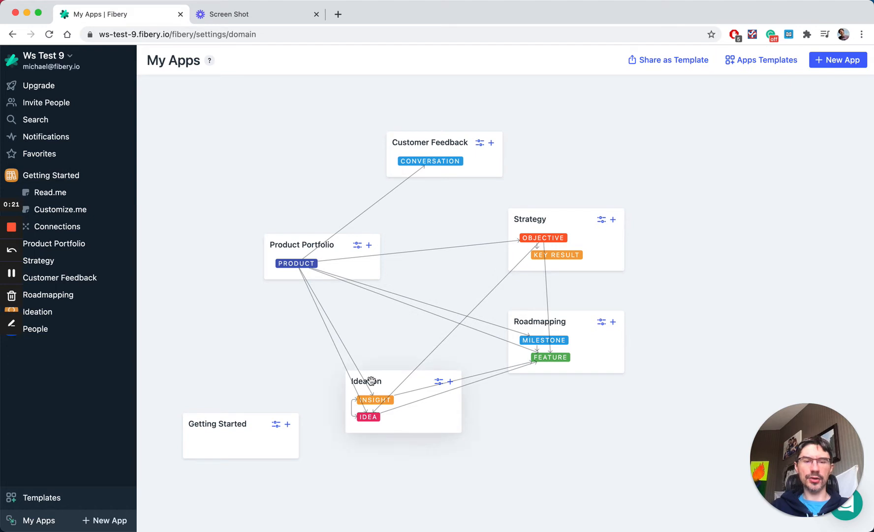
pyautogui.moveTo(296, 272)
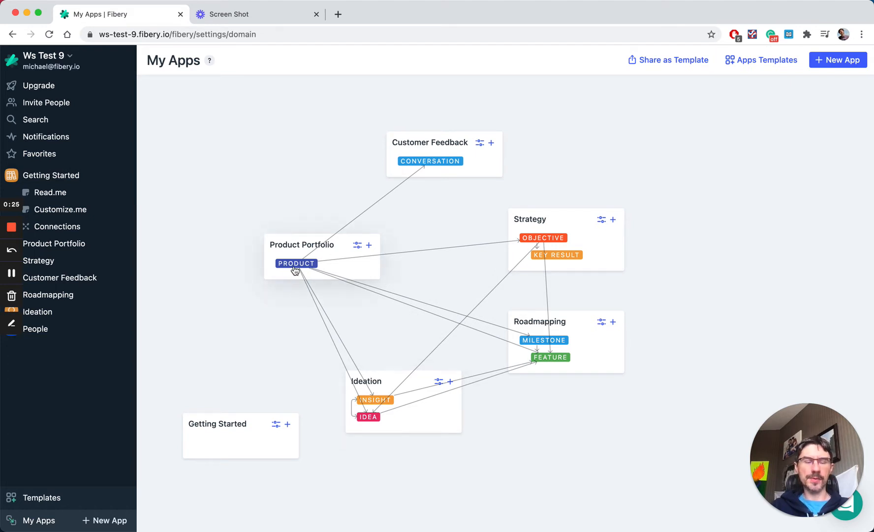
pyautogui.moveTo(394, 343)
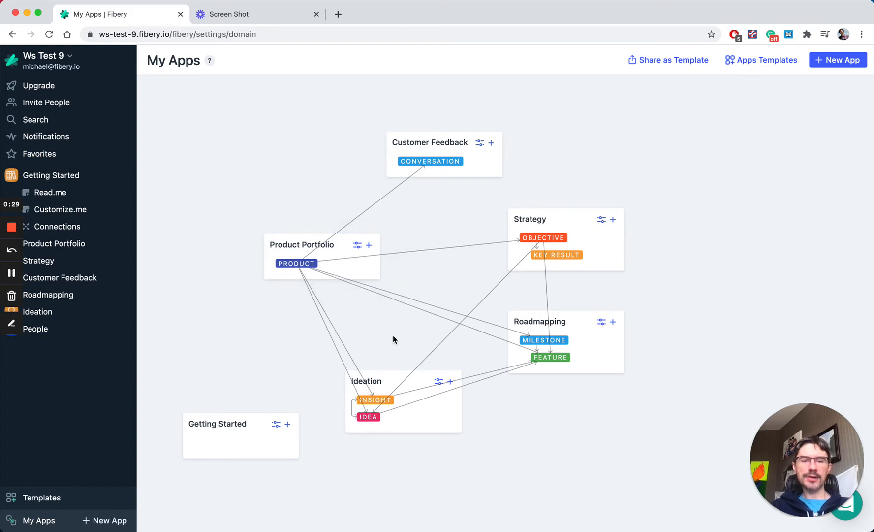
pyautogui.moveTo(569, 224)
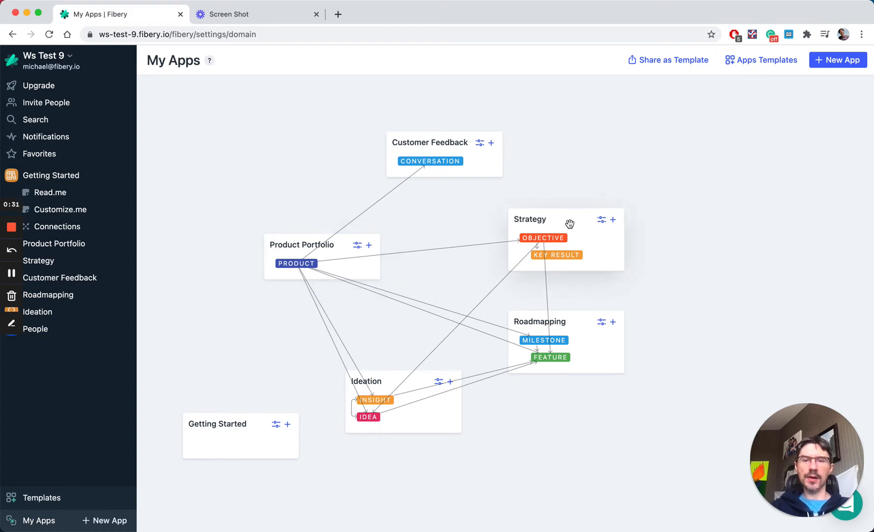
pyautogui.moveTo(554, 324)
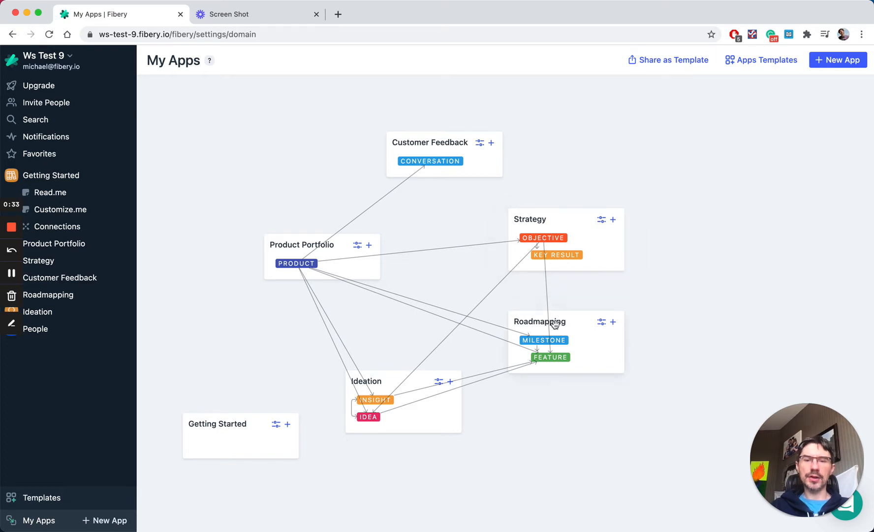
pyautogui.moveTo(626, 444)
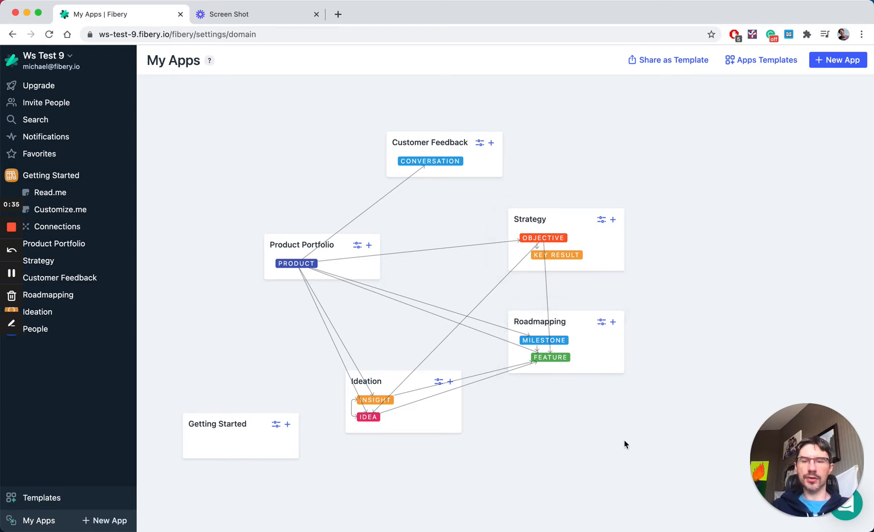
pyautogui.moveTo(556, 333)
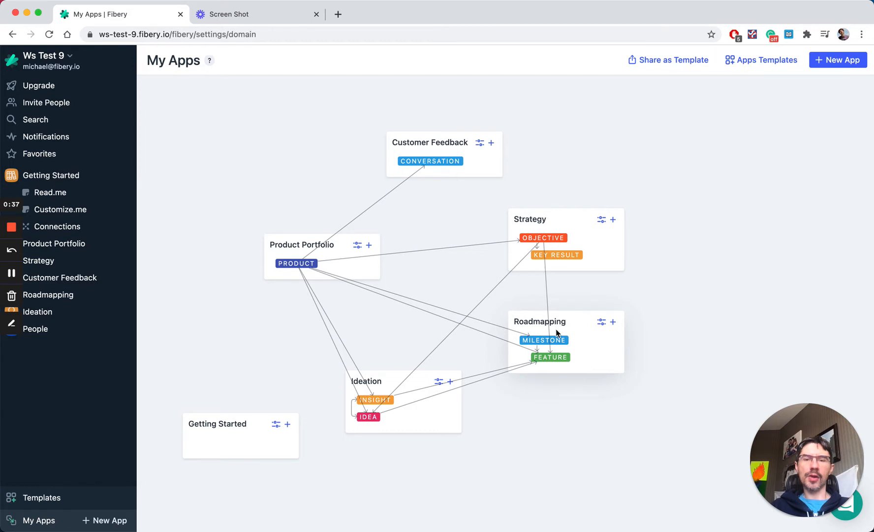
pyautogui.moveTo(412, 187)
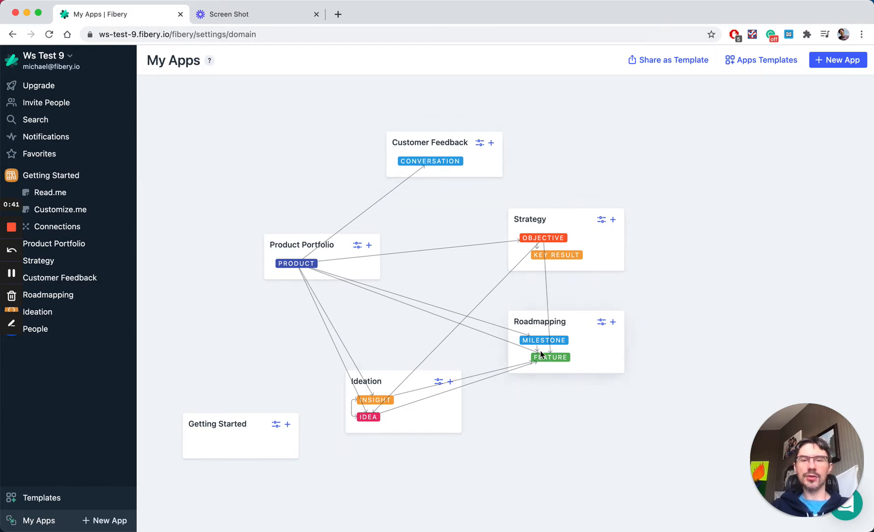
pyautogui.moveTo(436, 296)
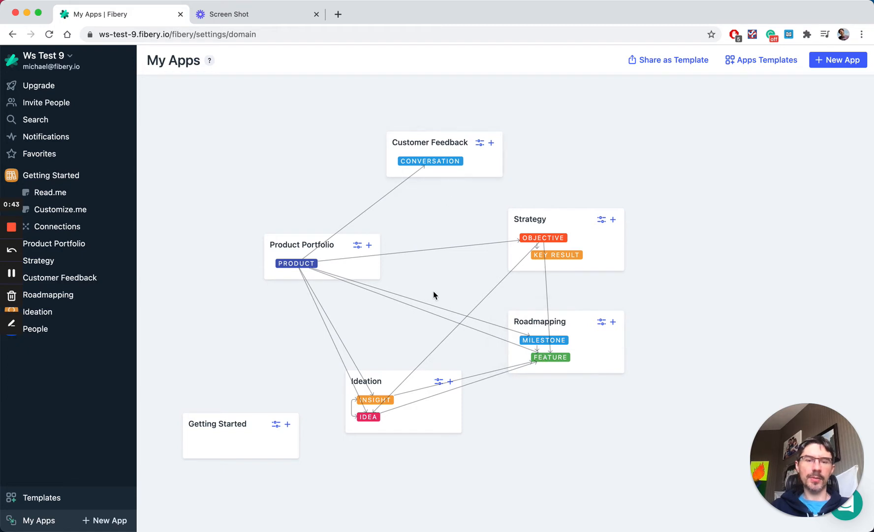
pyautogui.moveTo(380, 402)
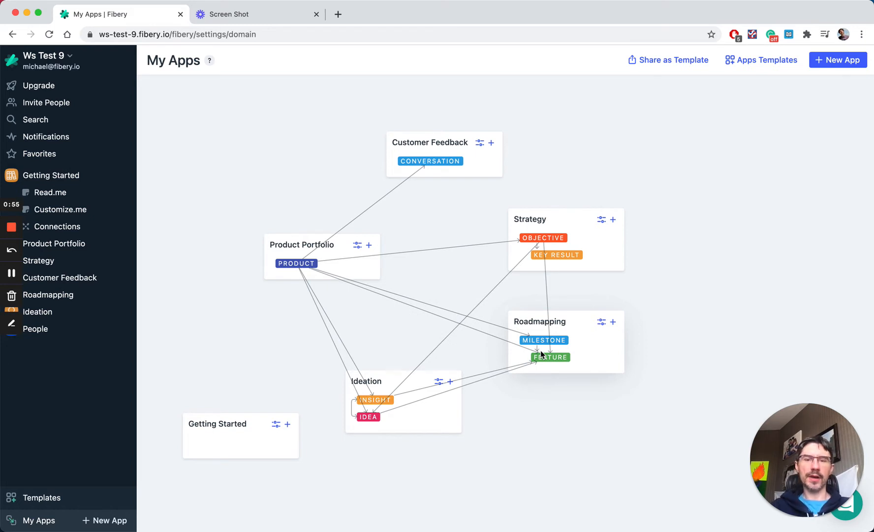
pyautogui.moveTo(552, 332)
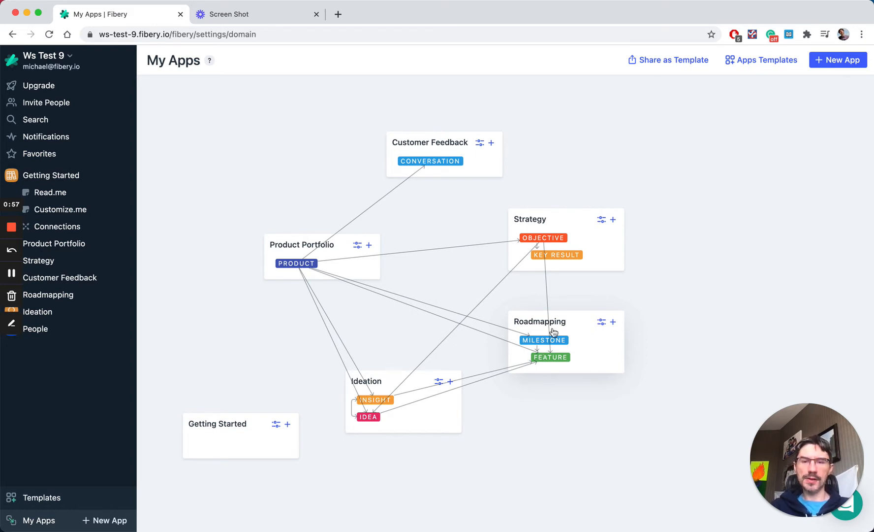
pyautogui.moveTo(530, 321)
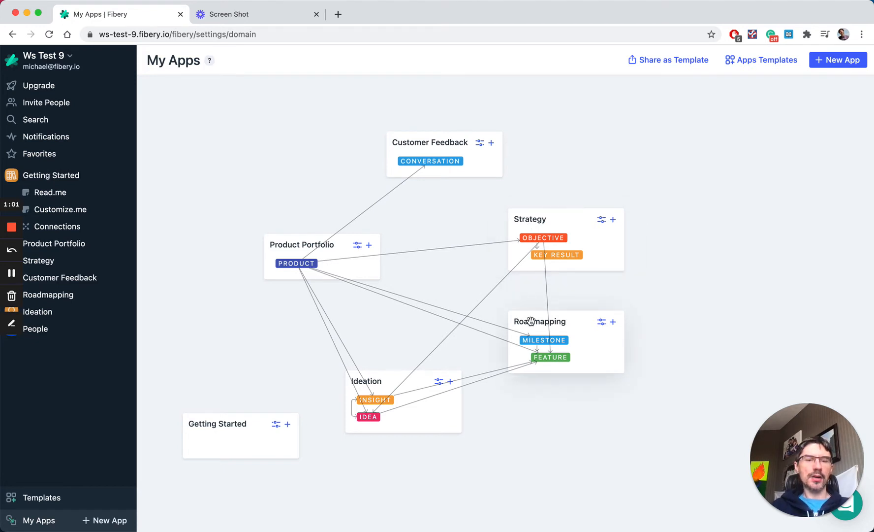
pyautogui.moveTo(523, 317)
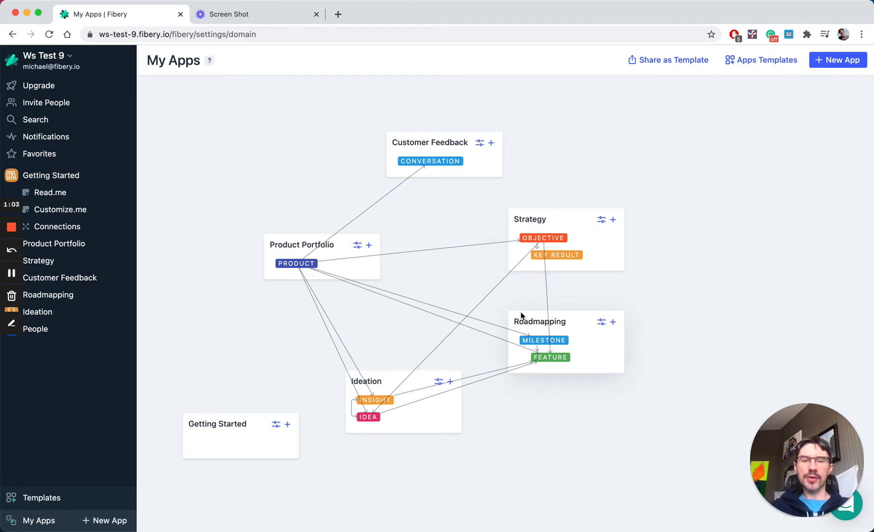
pyautogui.moveTo(646, 356)
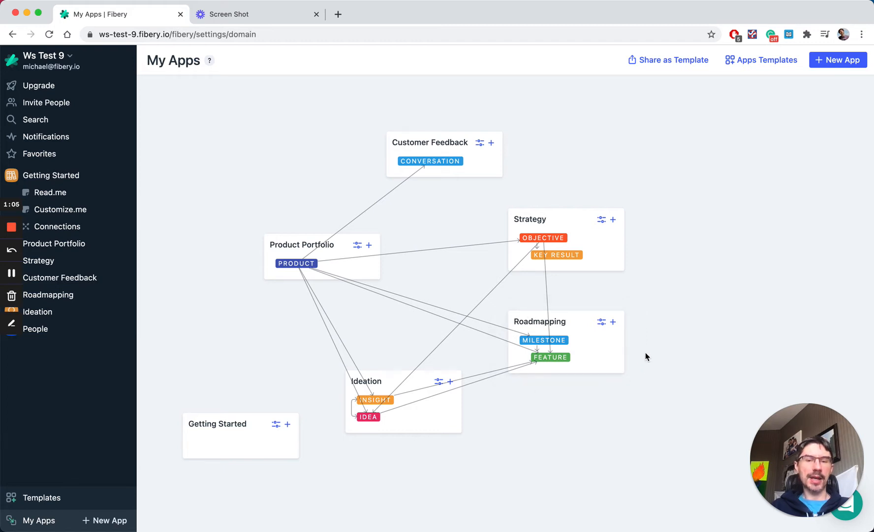
pyautogui.moveTo(449, 163)
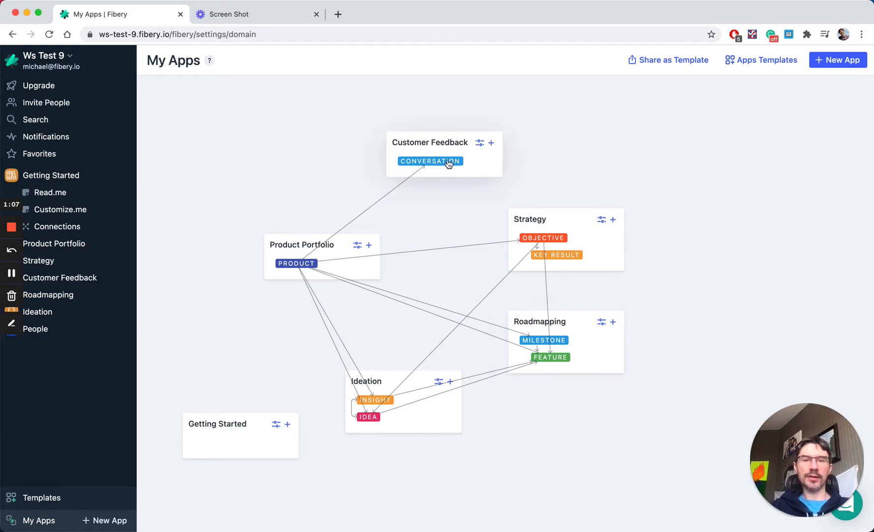
pyautogui.moveTo(382, 379)
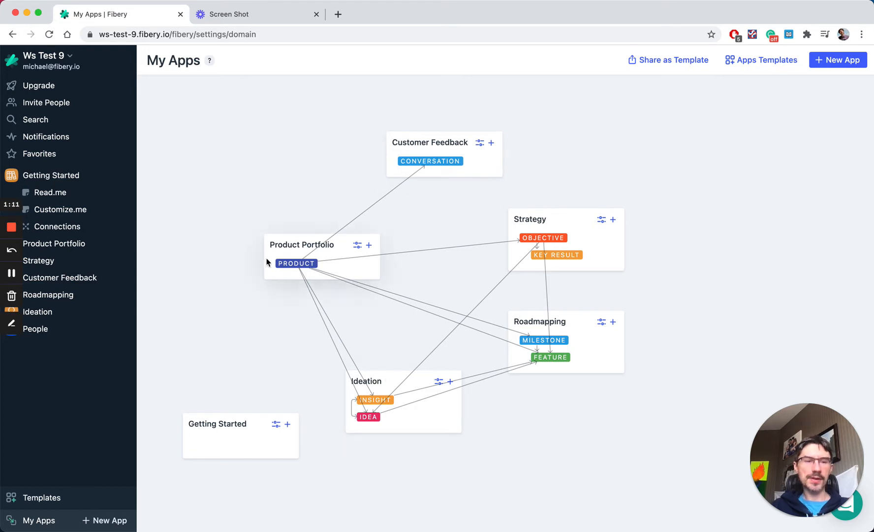
pyautogui.moveTo(54, 285)
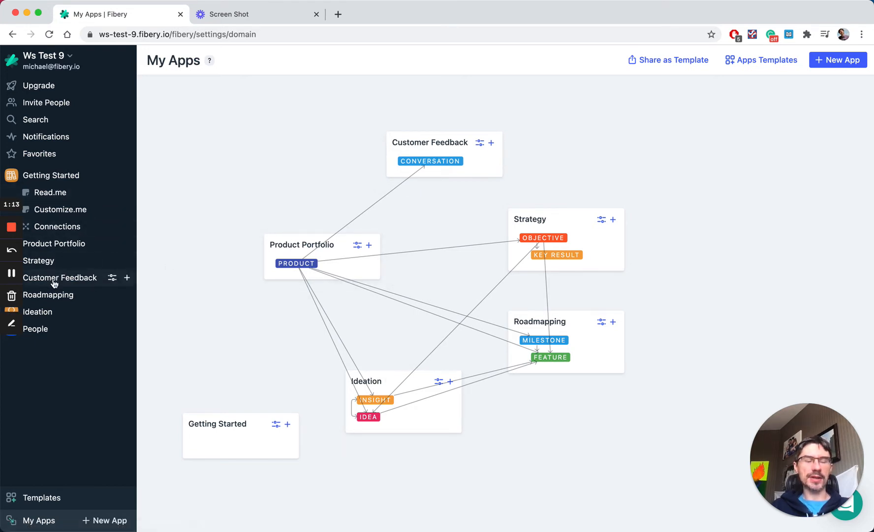
pyautogui.moveTo(60, 213)
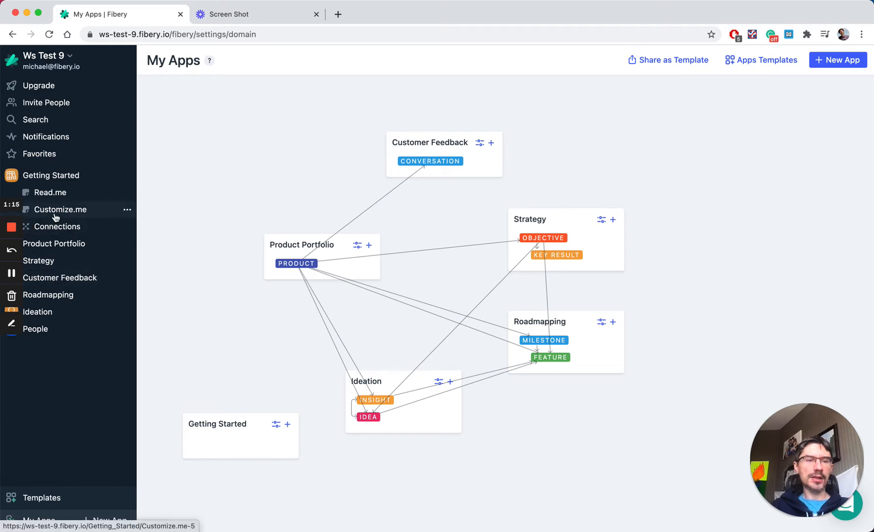
pyautogui.moveTo(56, 225)
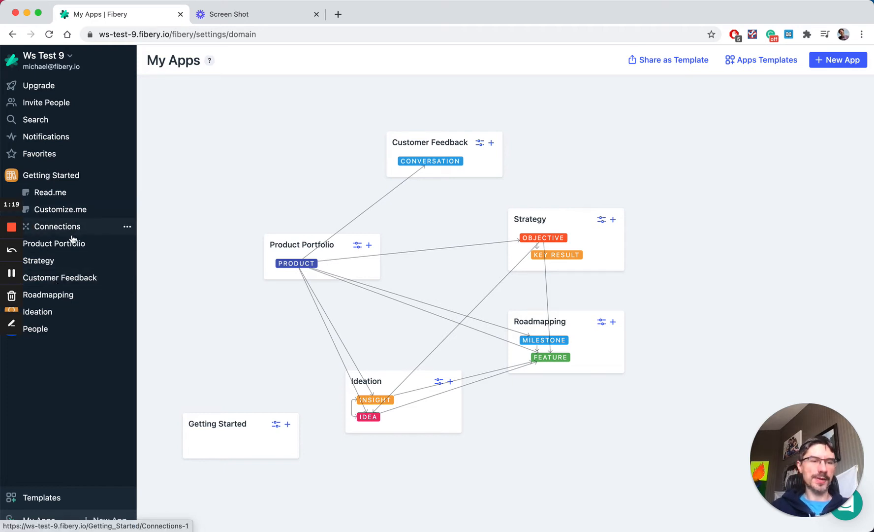
# Expand Product Portfolio in the sidebar to reveal the Cheering.ai product's views.
pyautogui.click(53, 243)
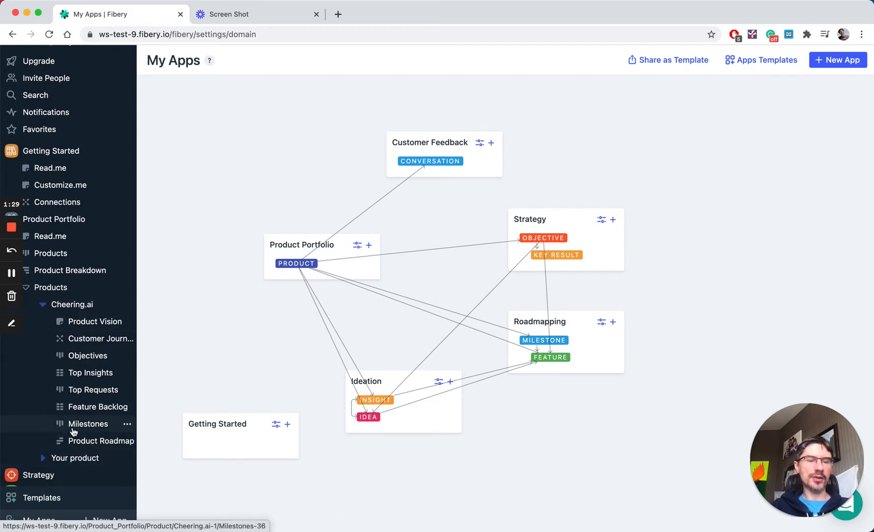
pyautogui.moveTo(91, 339)
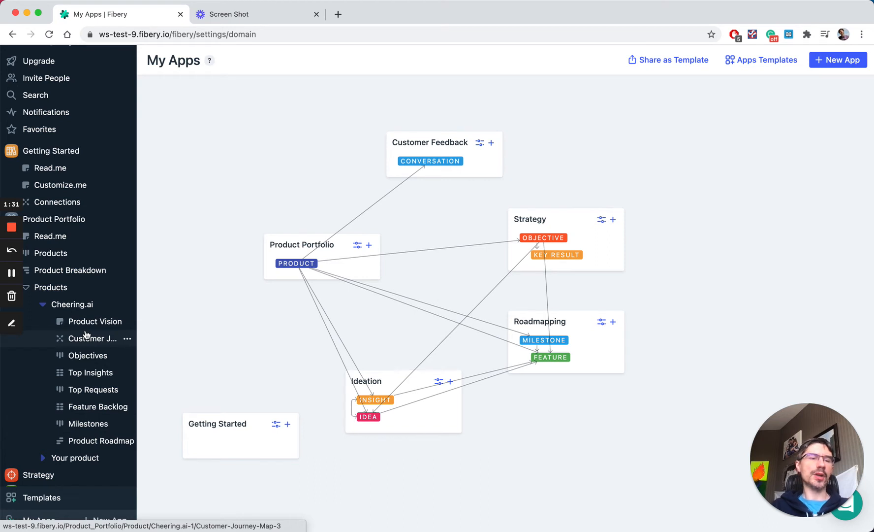
pyautogui.moveTo(93, 321)
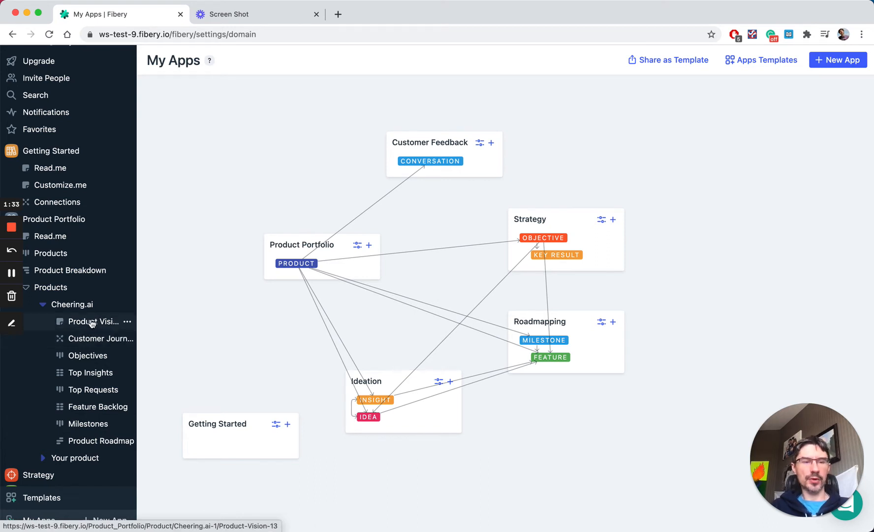
# Browse Cheering.ai's Product Vision, Customer Journey Map, Objectives, Top Insights and Top Requests views.
pyautogui.click(91, 320)
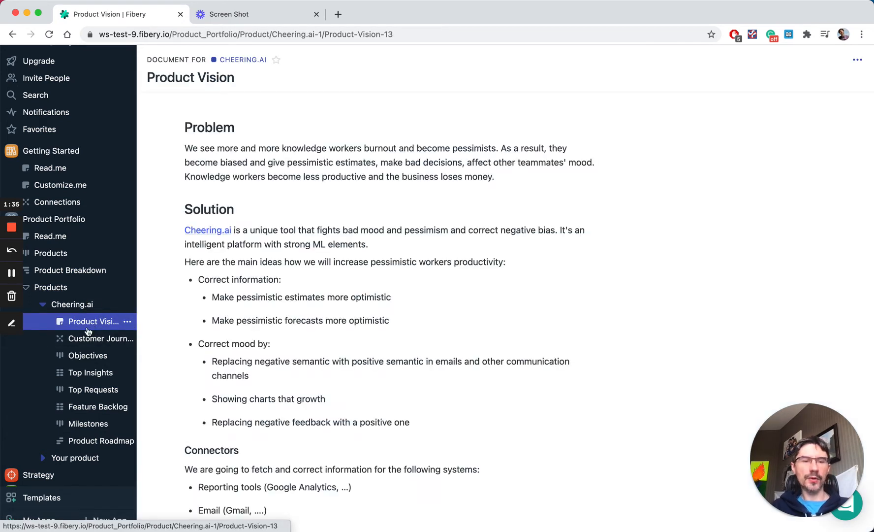
pyautogui.click(101, 339)
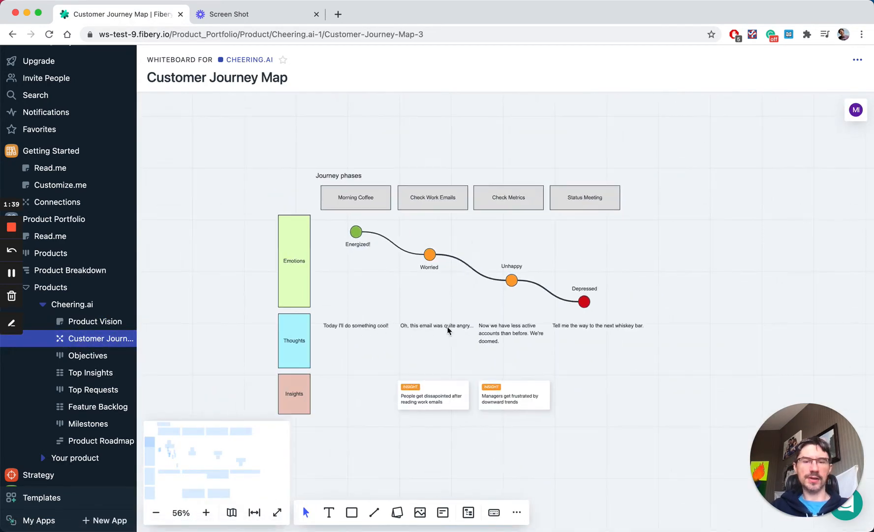
pyautogui.moveTo(392, 286)
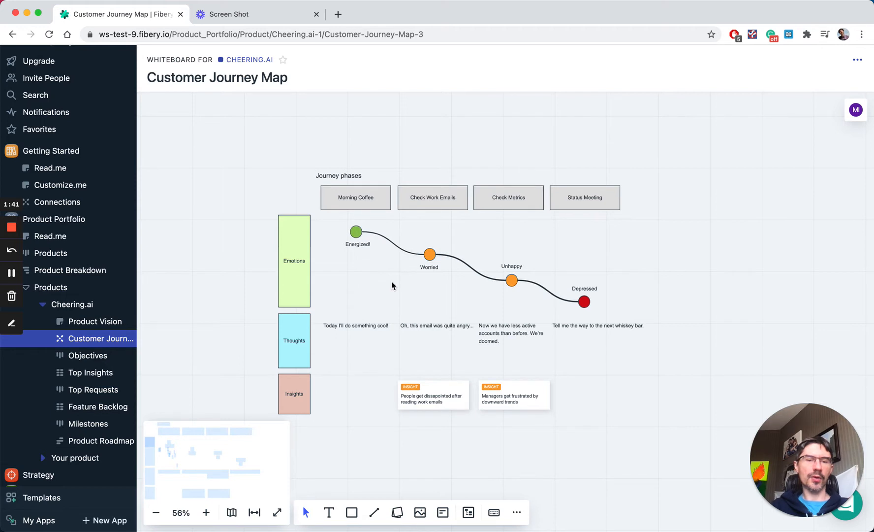
pyautogui.moveTo(87, 356)
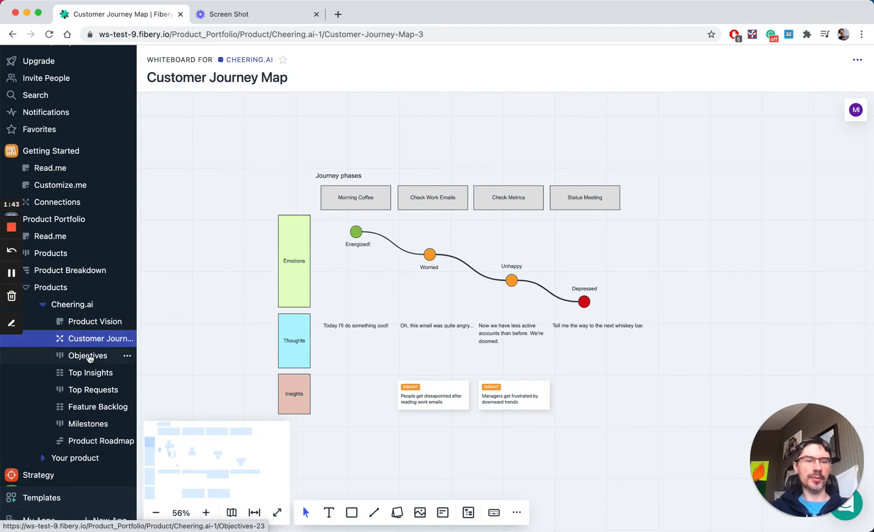
pyautogui.click(86, 355)
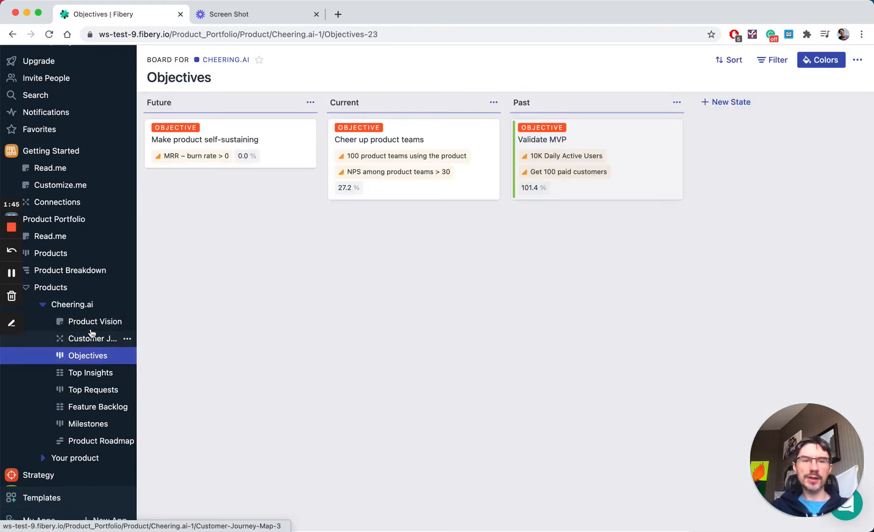
pyautogui.click(89, 372)
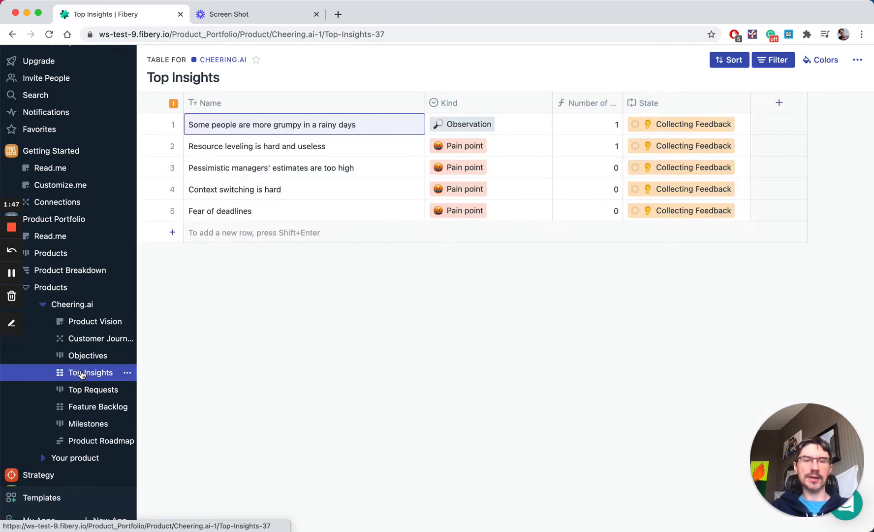
pyautogui.click(91, 389)
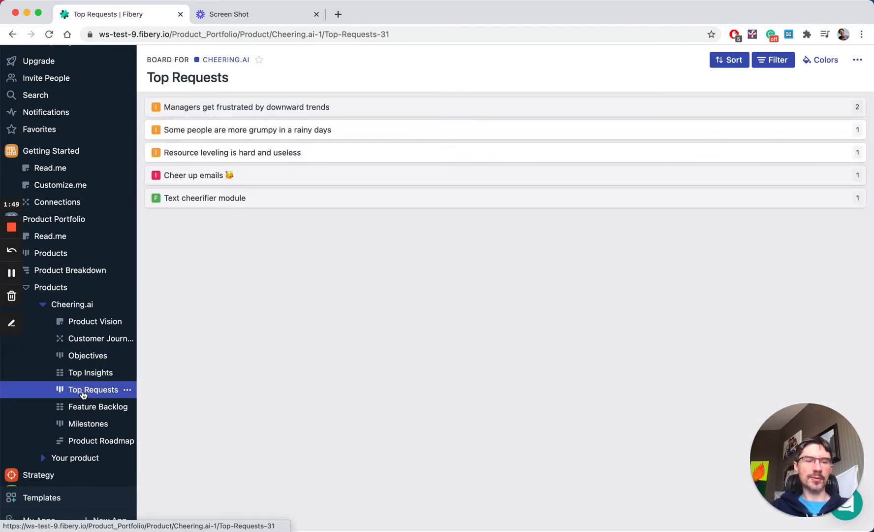
pyautogui.moveTo(86, 355)
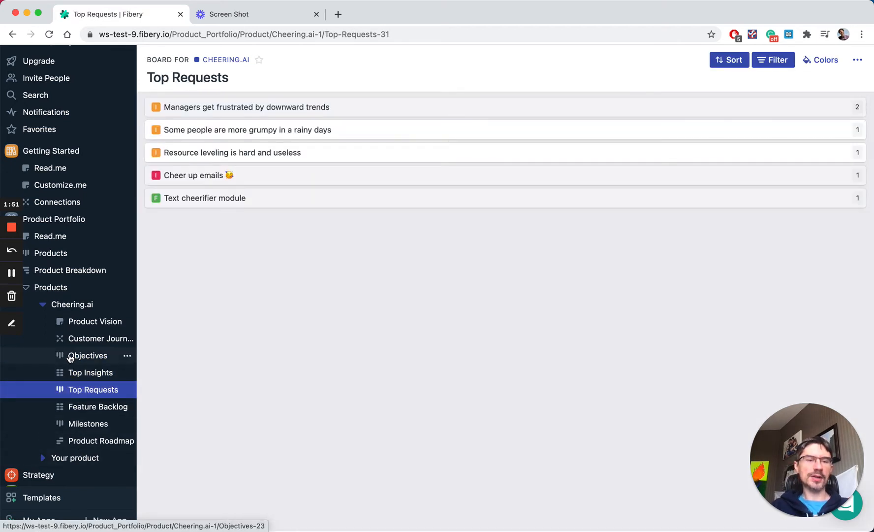
pyautogui.moveTo(60, 415)
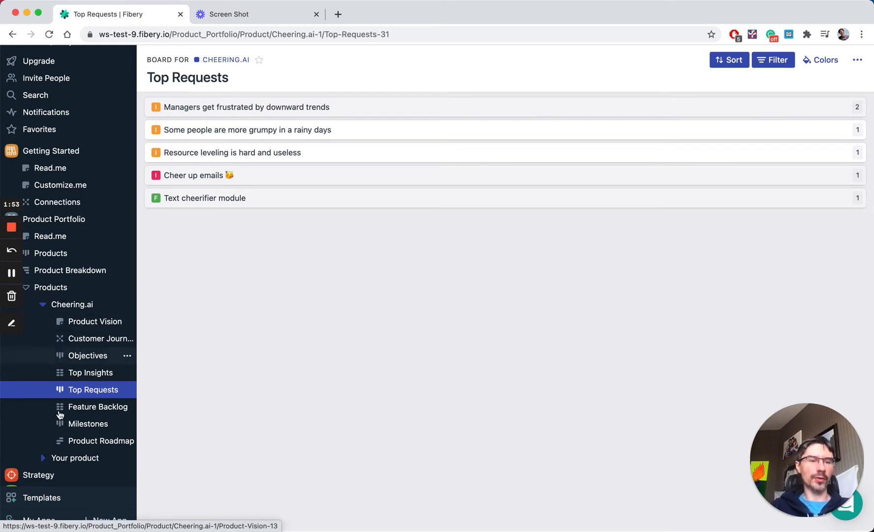
pyautogui.moveTo(74, 315)
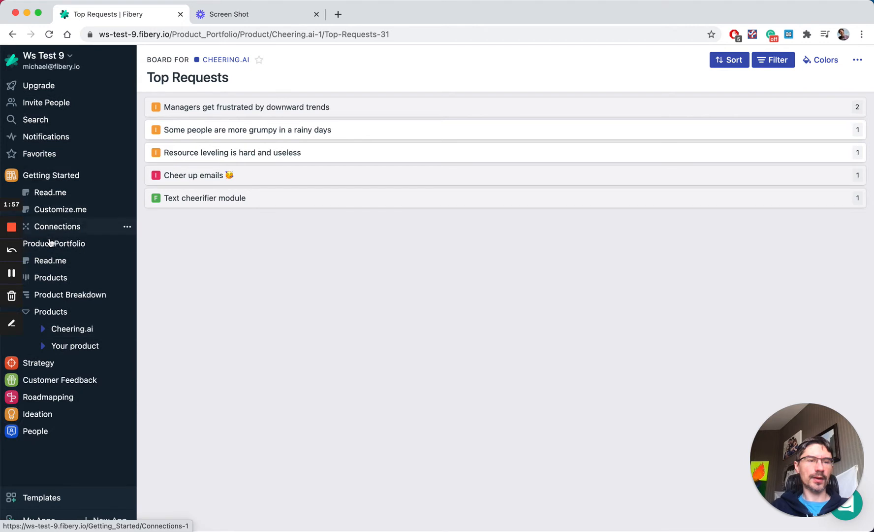
# Switch from Product Portfolio to the Strategy app's Objectives by Product board.
pyautogui.click(53, 243)
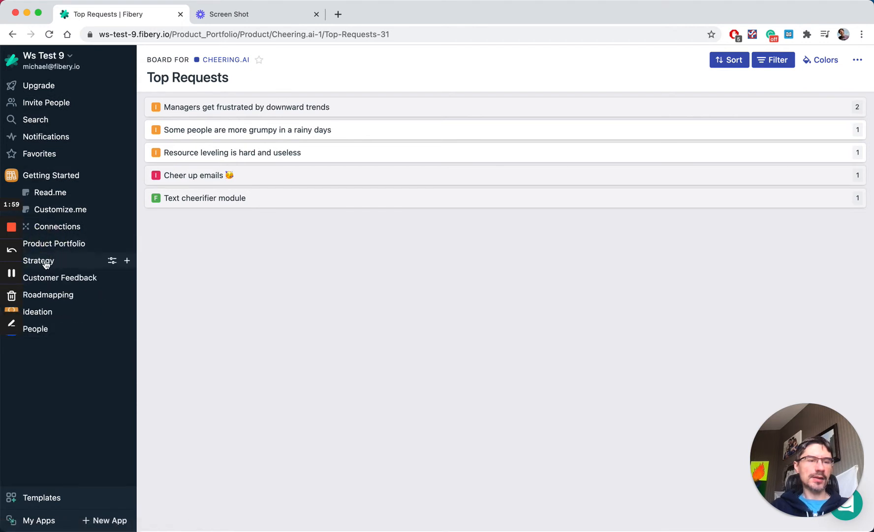
pyautogui.click(38, 260)
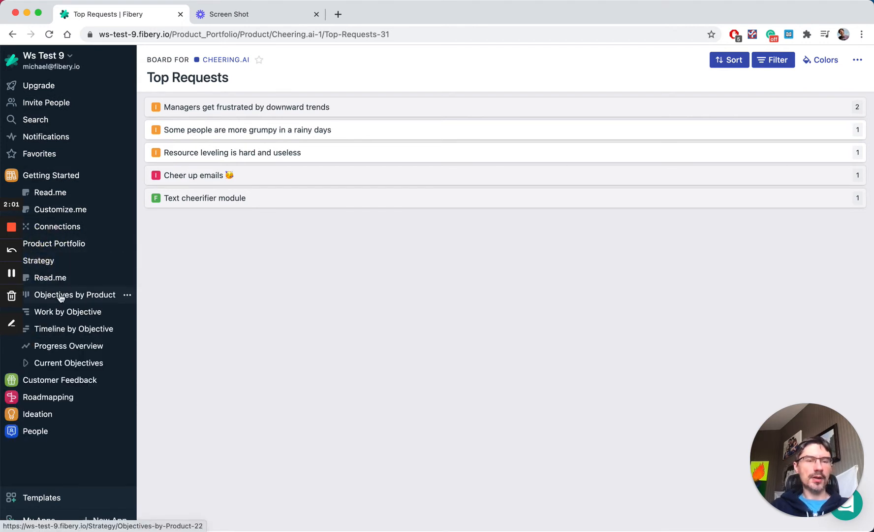
pyautogui.click(74, 294)
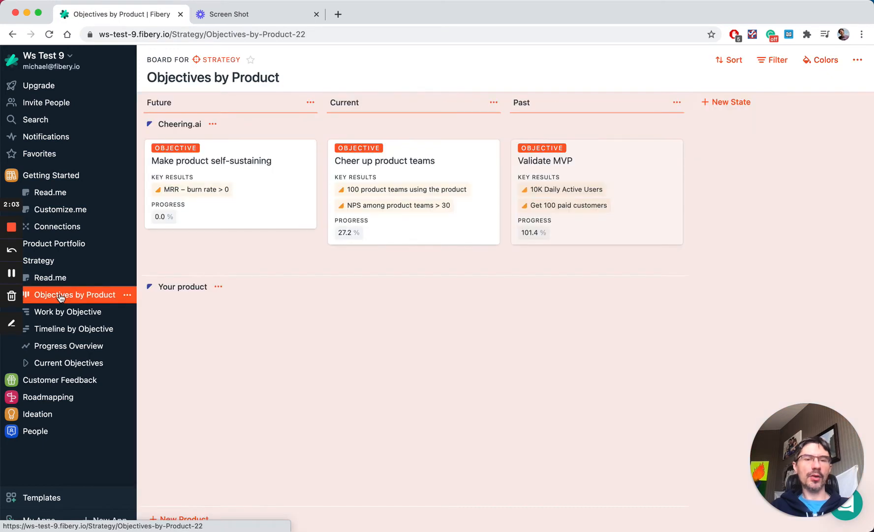
pyautogui.moveTo(632, 190)
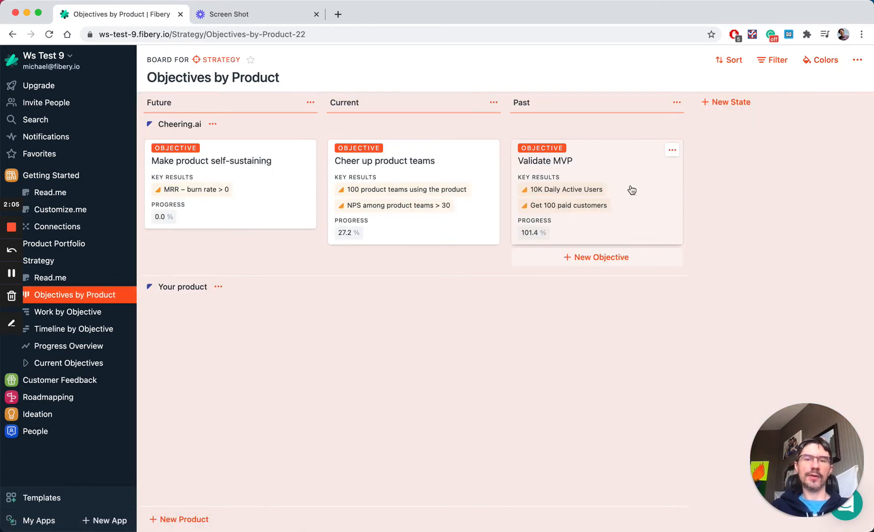
pyautogui.moveTo(444, 161)
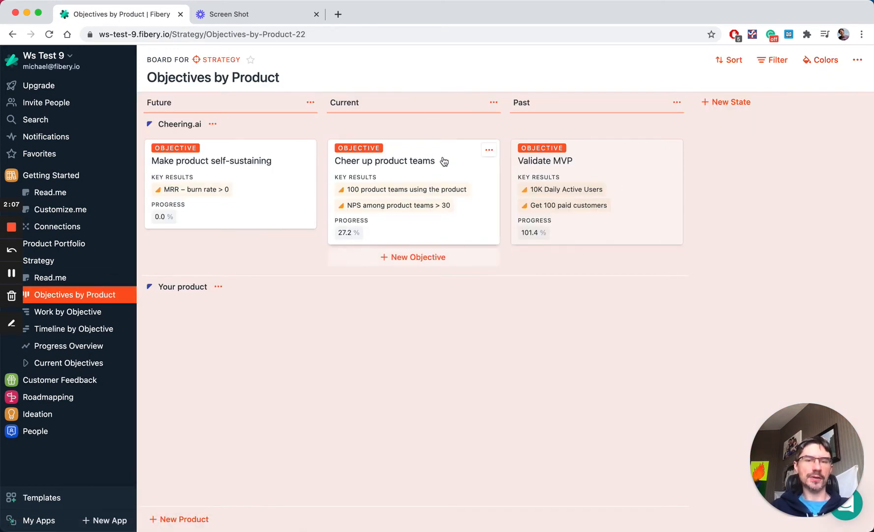
# Review the Cheer up product teams objective's description, key results and features.
pyautogui.click(384, 162)
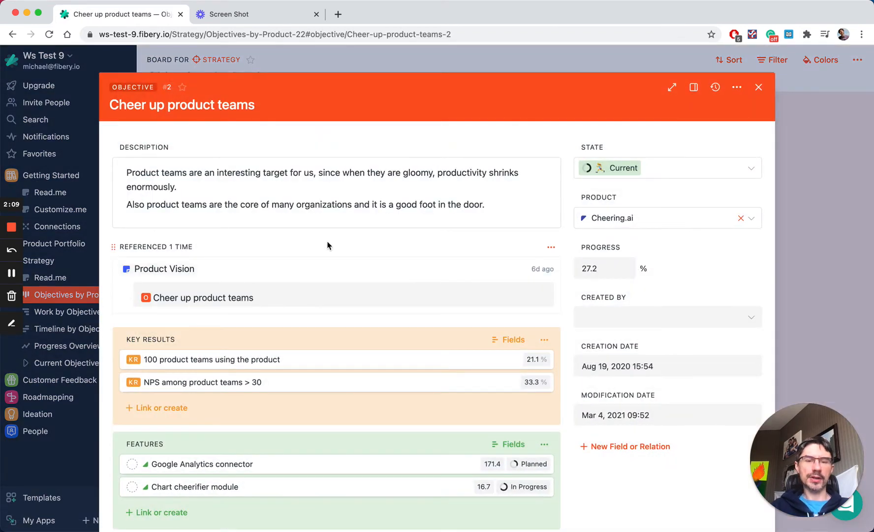
pyautogui.scroll(-3)
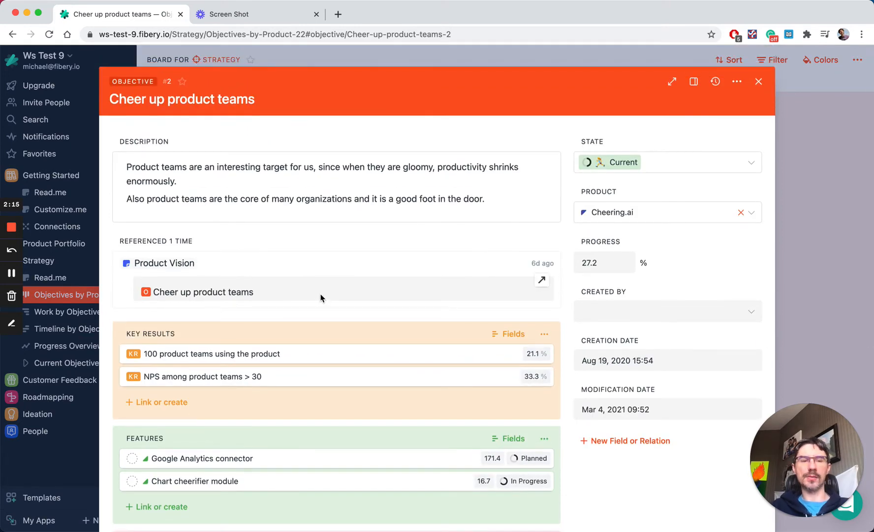
pyautogui.moveTo(590, 271)
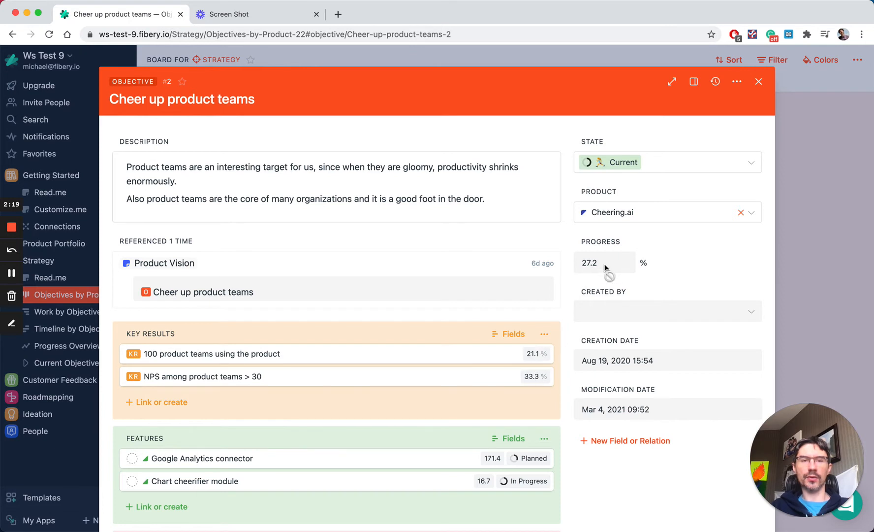
pyautogui.moveTo(836, 255)
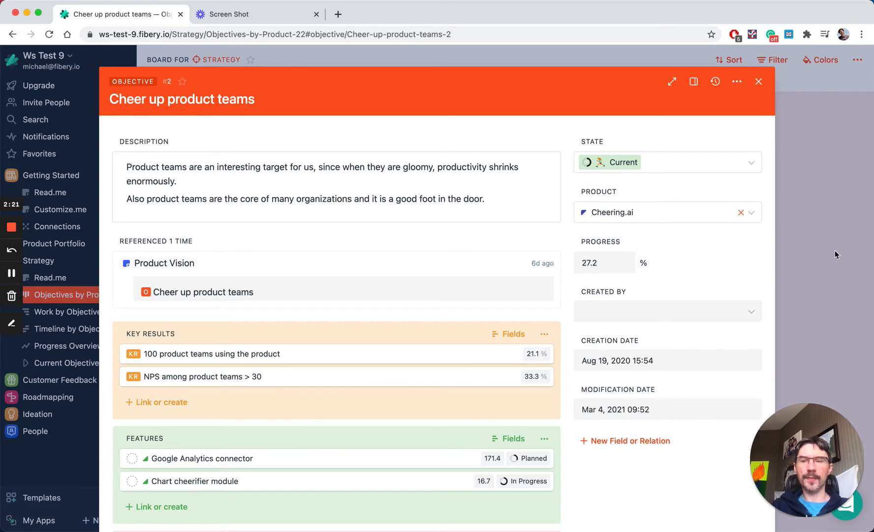
# Close the objective, show Strategy's Timeline by Objective and expand Customer Feedback's views.
pyautogui.click(758, 82)
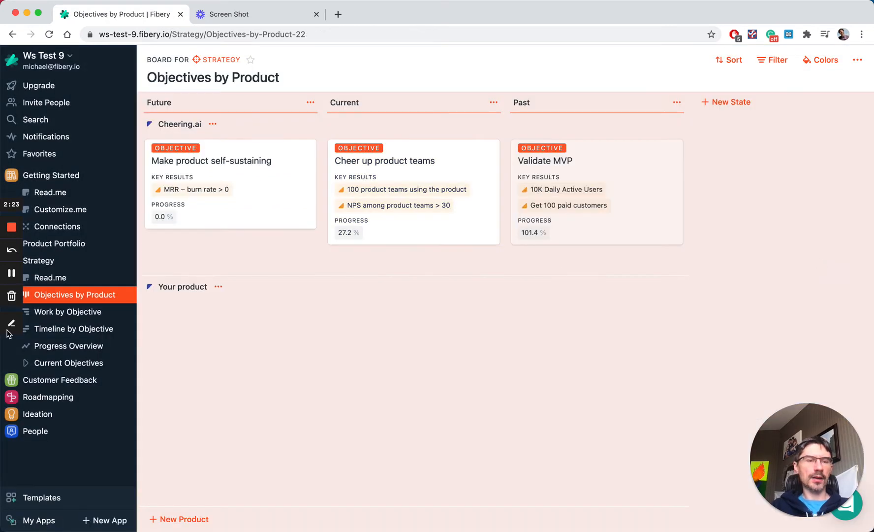
pyautogui.moveTo(73, 328)
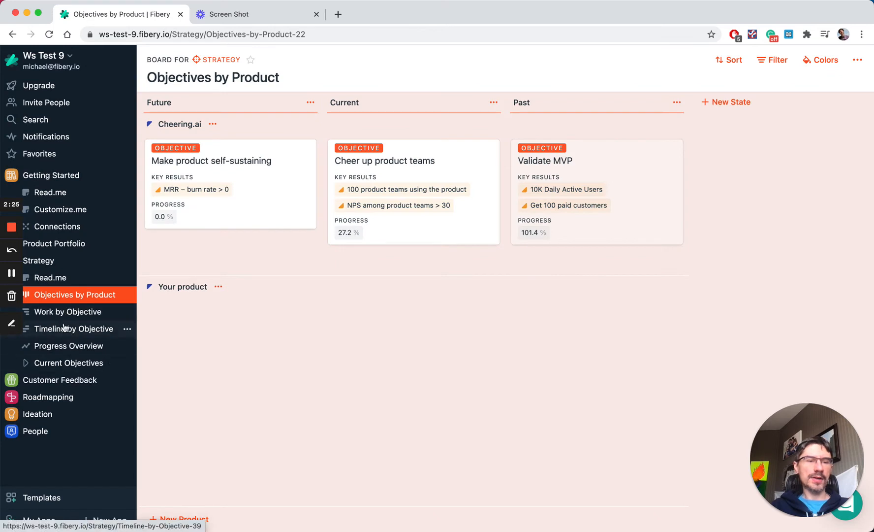
pyautogui.click(73, 327)
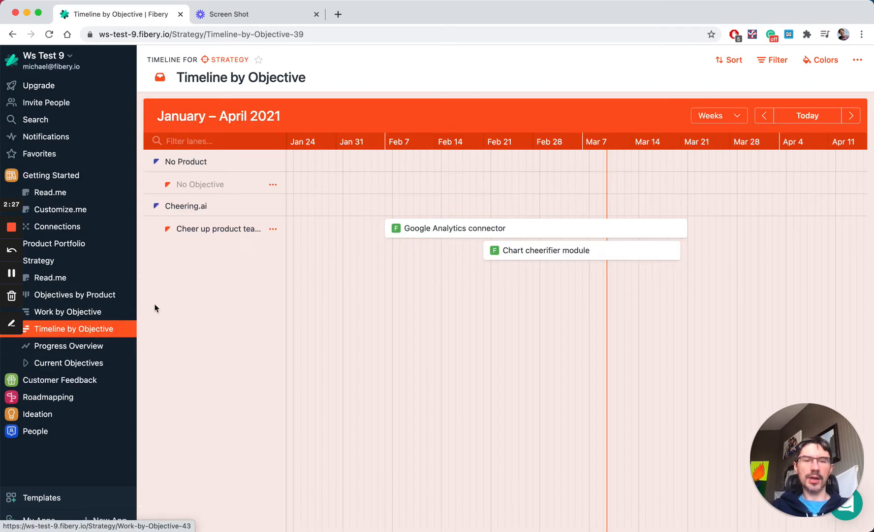
pyautogui.moveTo(218, 228)
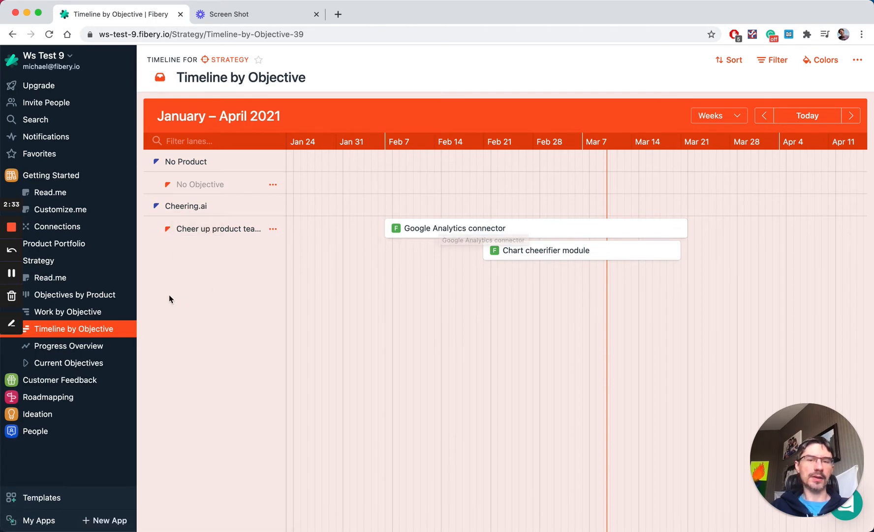
pyautogui.moveTo(38, 260)
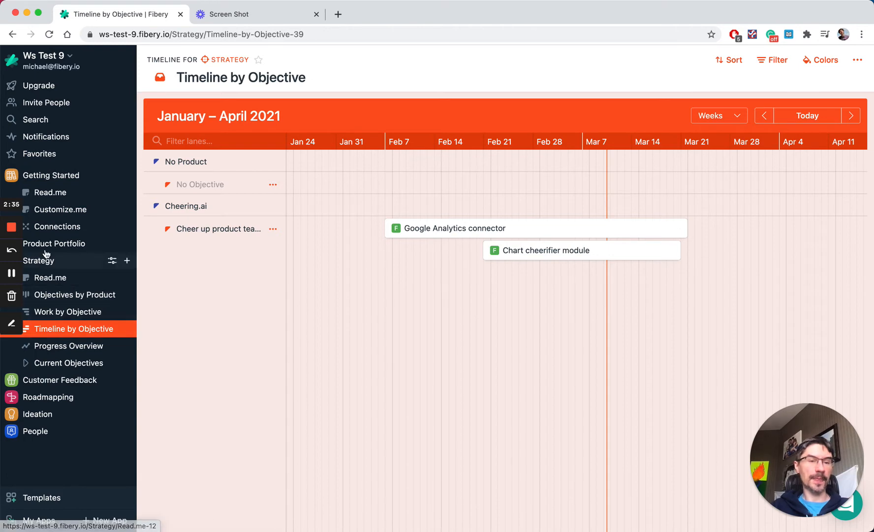
pyautogui.click(60, 383)
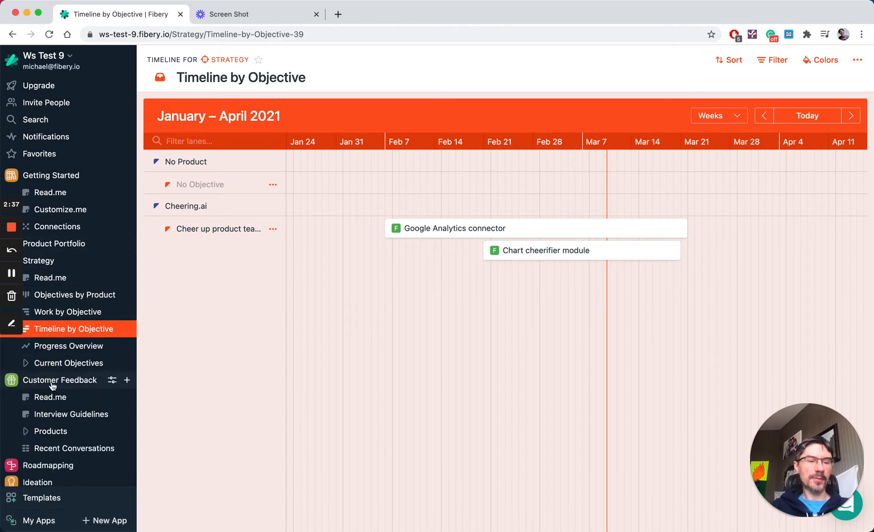
# Show Customer Feedback's Recent Conversations table of Cheering.ai calls.
pyautogui.click(73, 452)
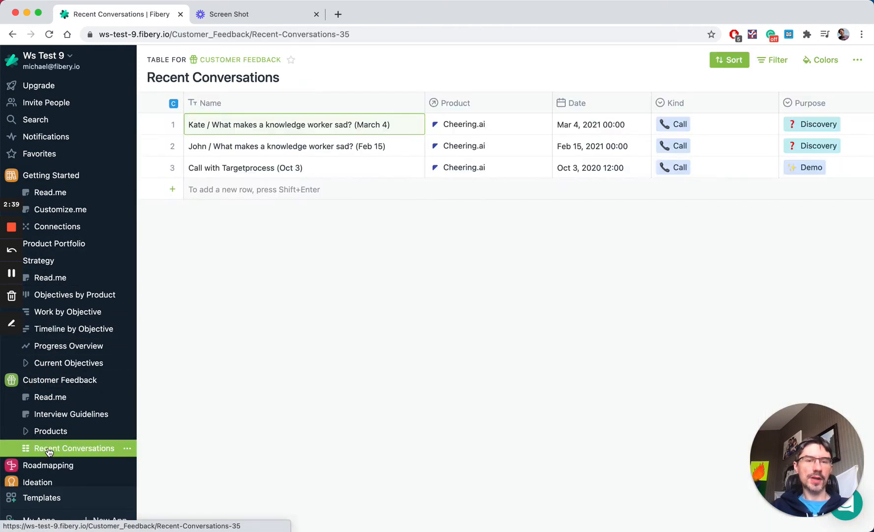
pyautogui.moveTo(259, 266)
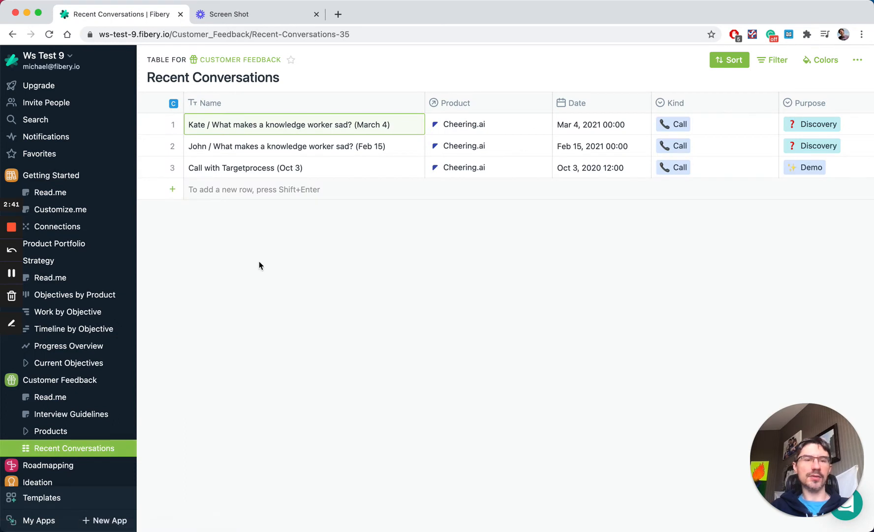
pyautogui.moveTo(217, 239)
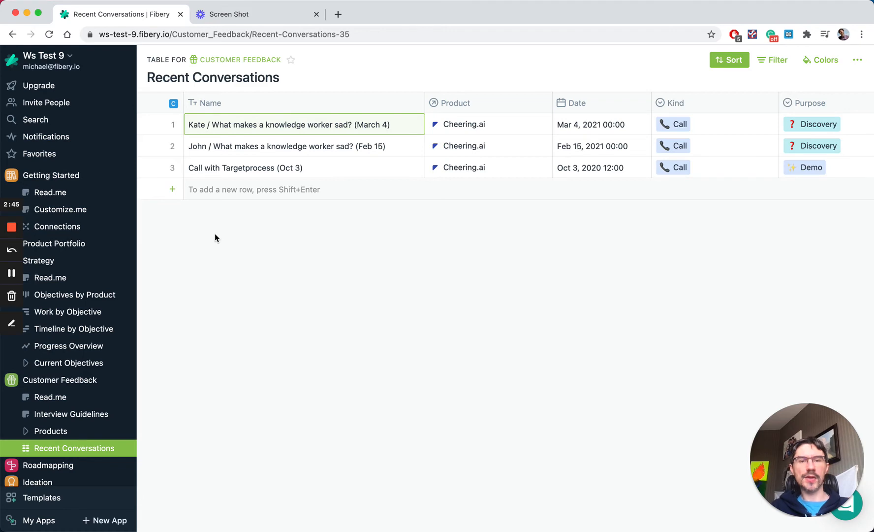
pyautogui.moveTo(149, 122)
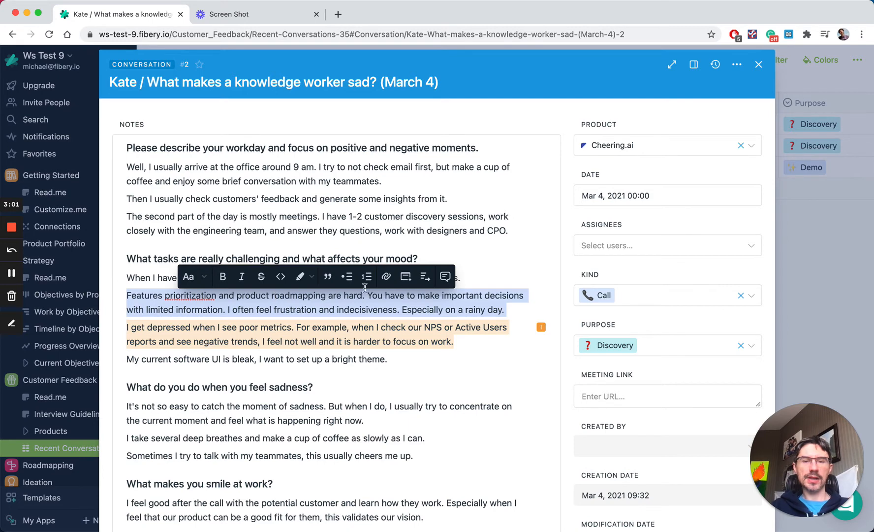
# Link the features prioritization passage to the 'Some people are more grumpy in a rainy days' insight.
pyautogui.click(386, 277)
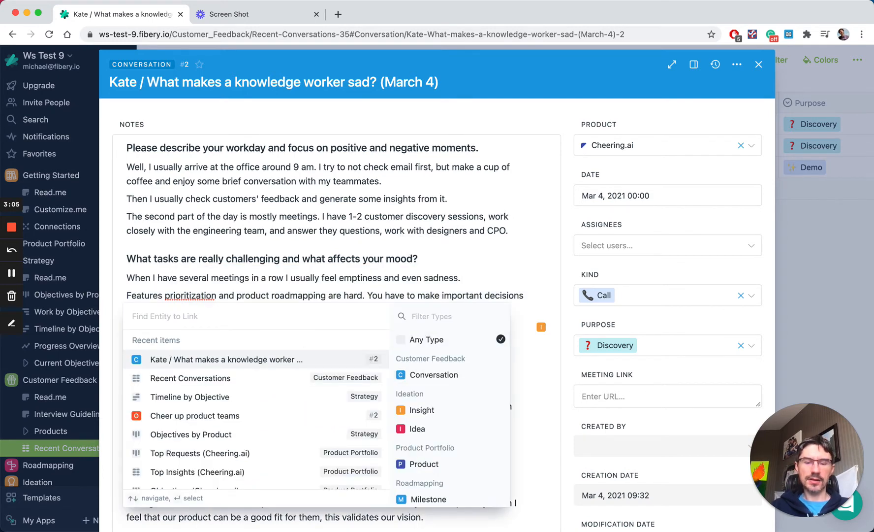
pyautogui.write('some')
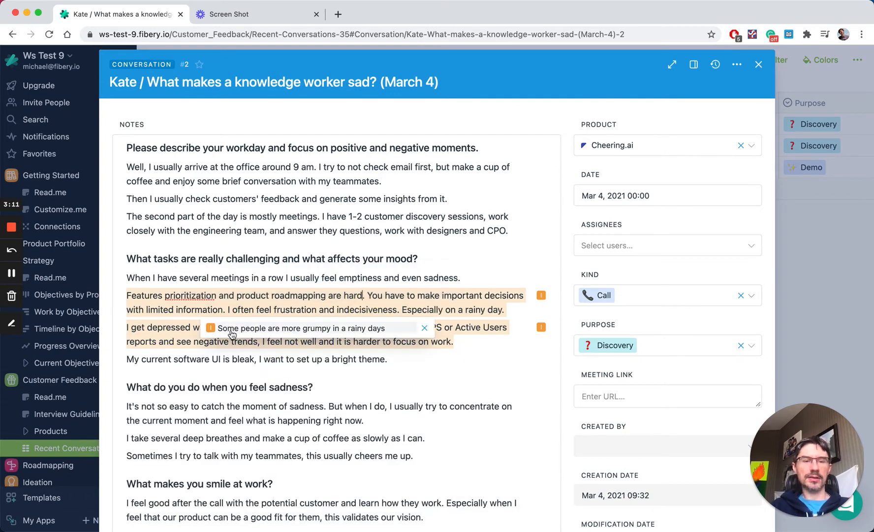
# View the rainy-days insight's Referenced section listing Kate's conversation passage.
pyautogui.click(299, 328)
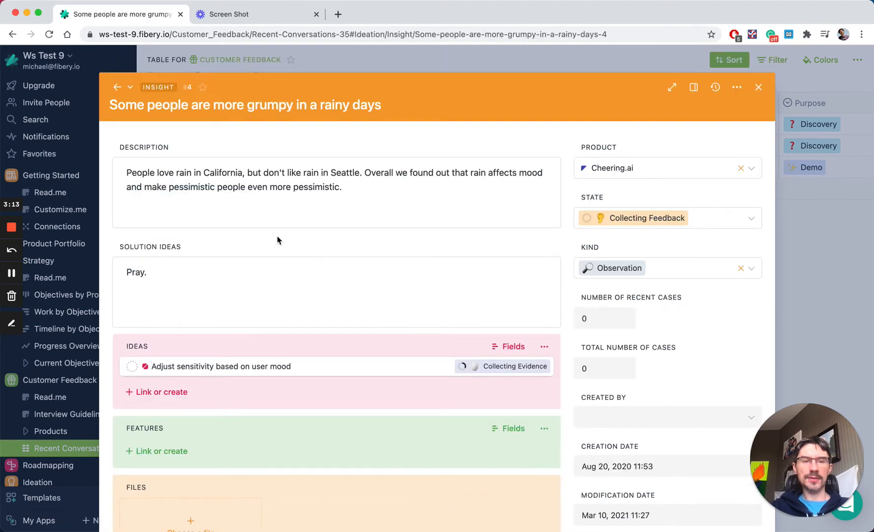
pyautogui.scroll(-3)
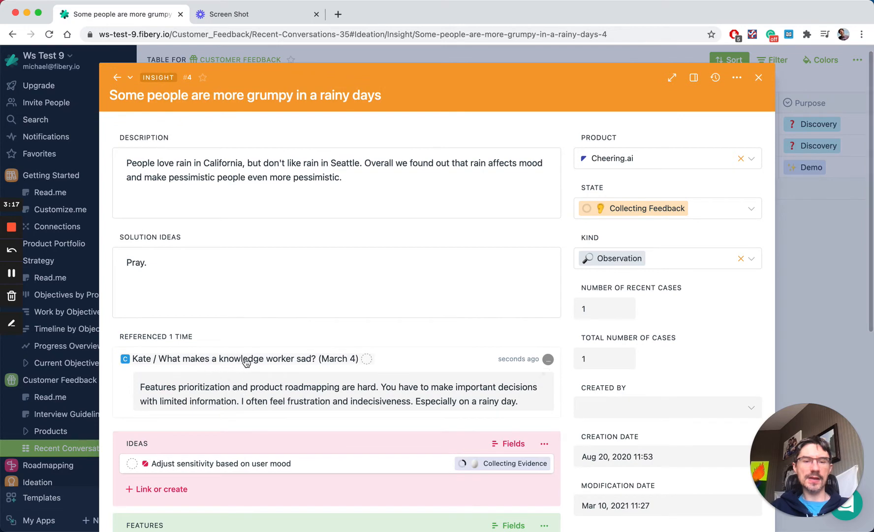
pyautogui.moveTo(260, 387)
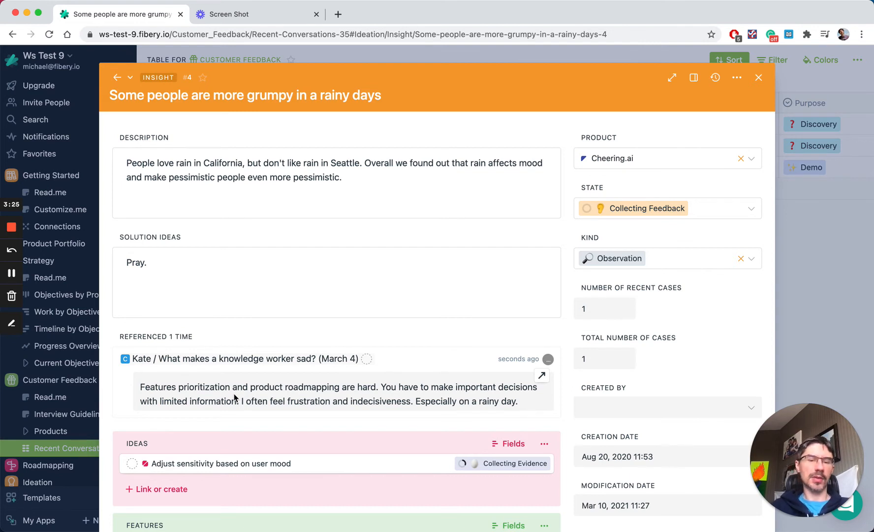
pyautogui.scroll(-3)
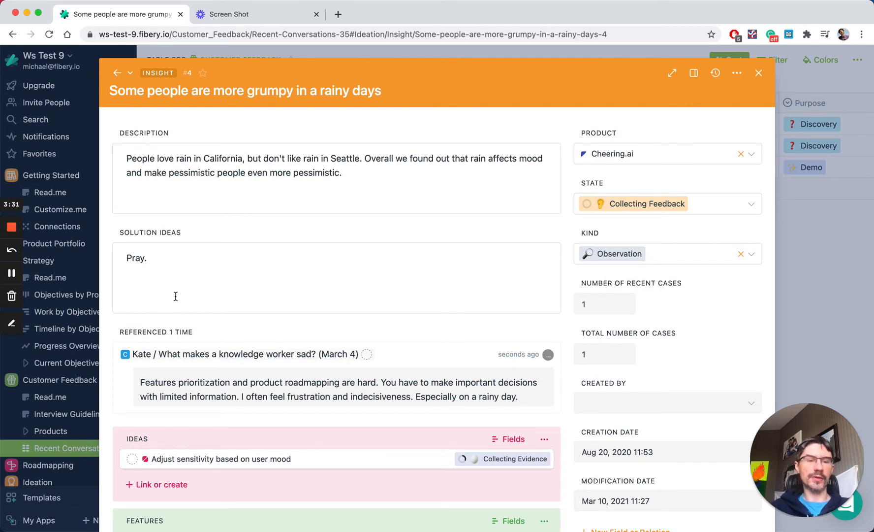
pyautogui.moveTo(164, 383)
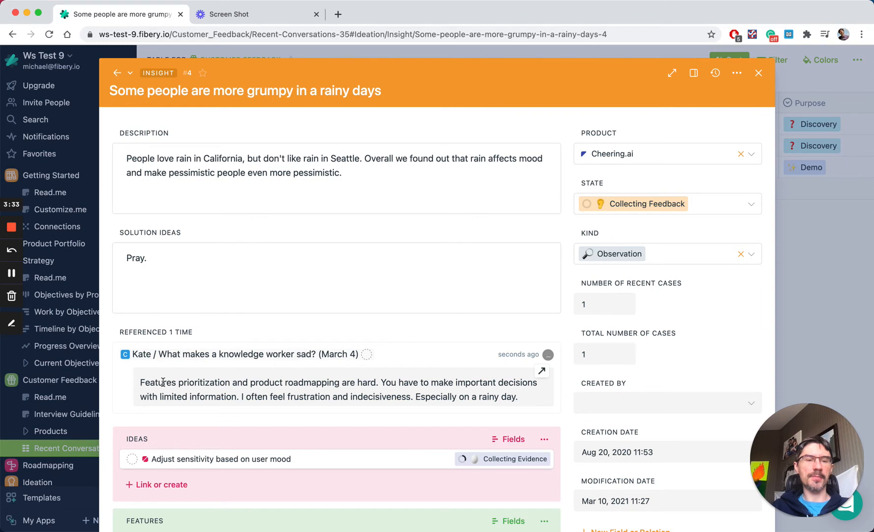
pyautogui.moveTo(124, 24)
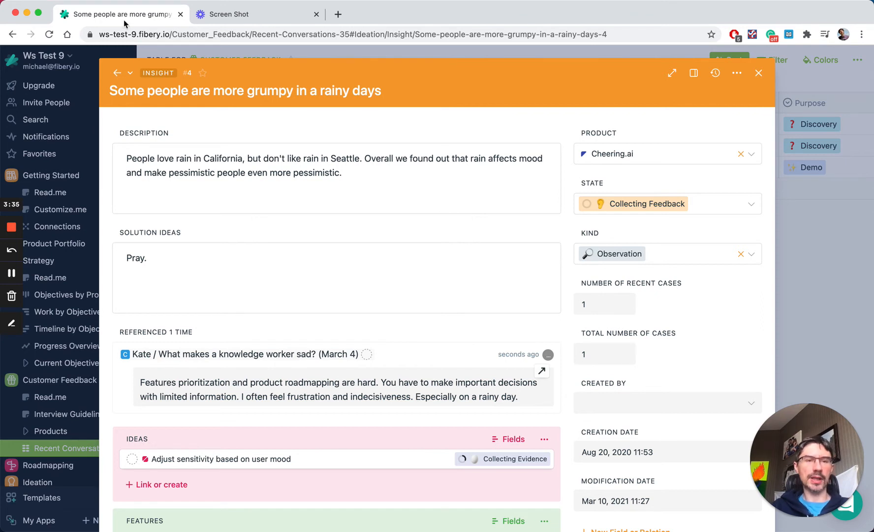
pyautogui.moveTo(216, 58)
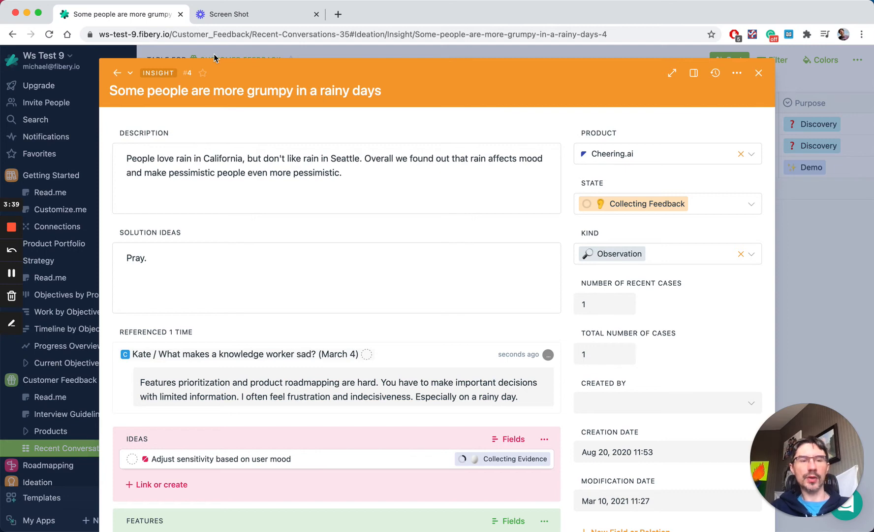
# Close the insight, view the Call with Targetprocess (Oct 3) notes and return to Recent Conversations.
pyautogui.click(758, 72)
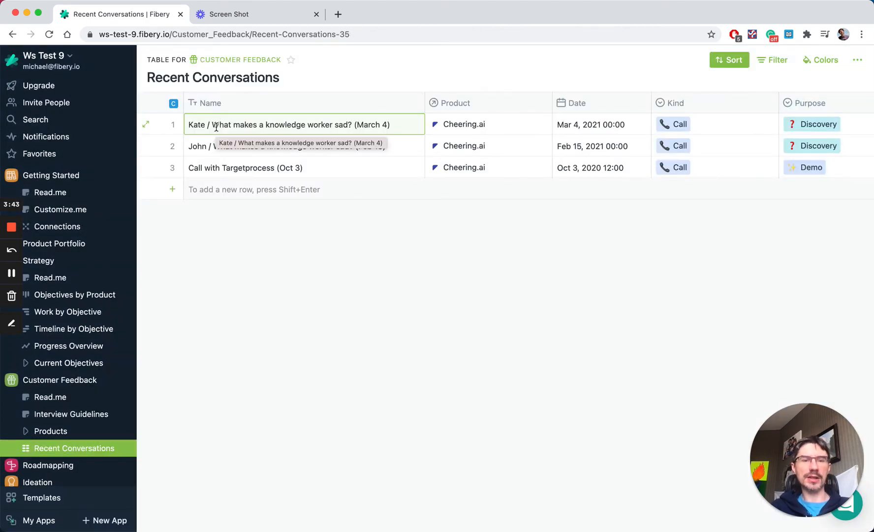
pyautogui.moveTo(204, 239)
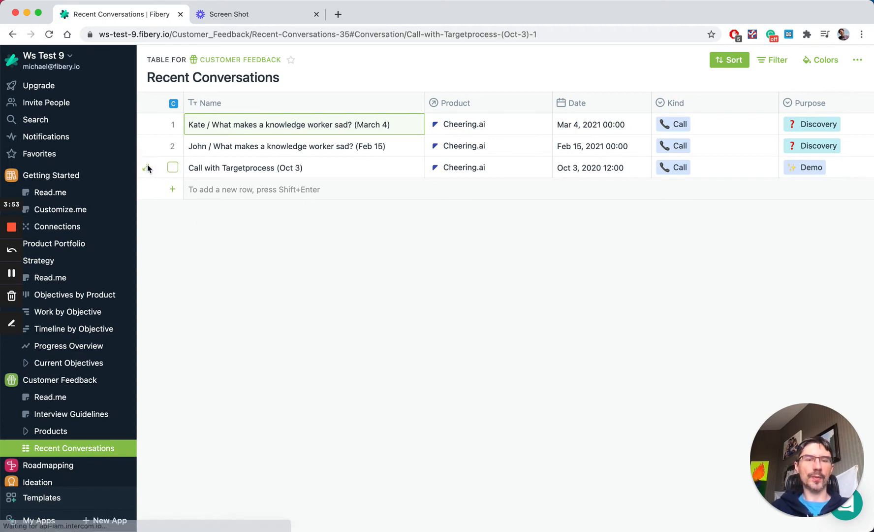
pyautogui.click(246, 167)
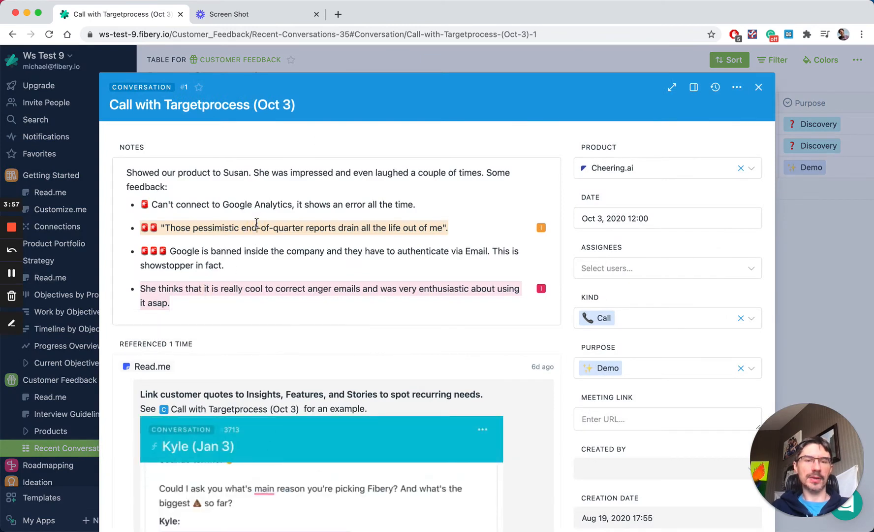
pyautogui.click(759, 88)
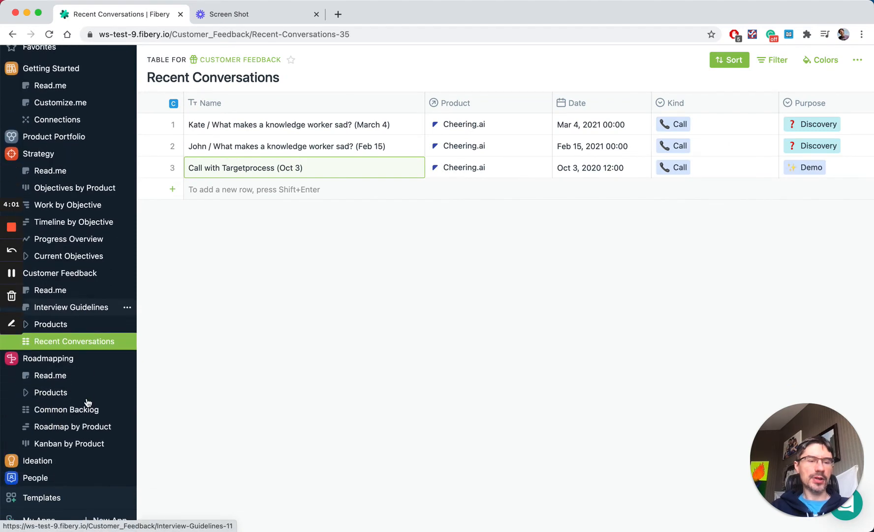
pyautogui.moveTo(61, 433)
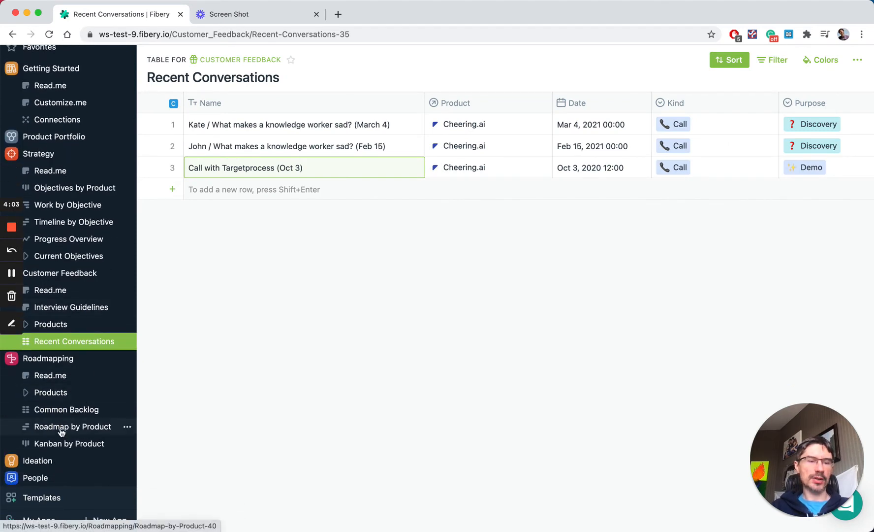
# Show Cheering.ai's Roadmap timeline on a weekly scale via Roadmap by Product.
pyautogui.click(72, 426)
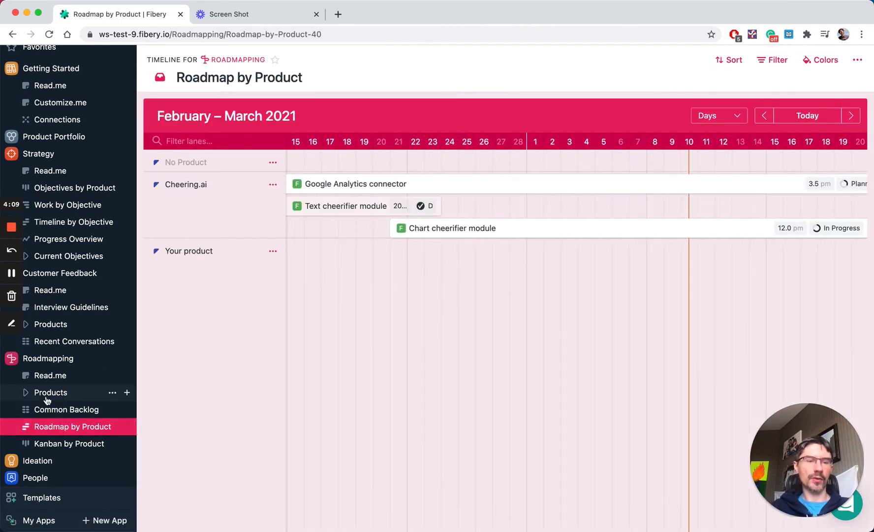
pyautogui.click(51, 392)
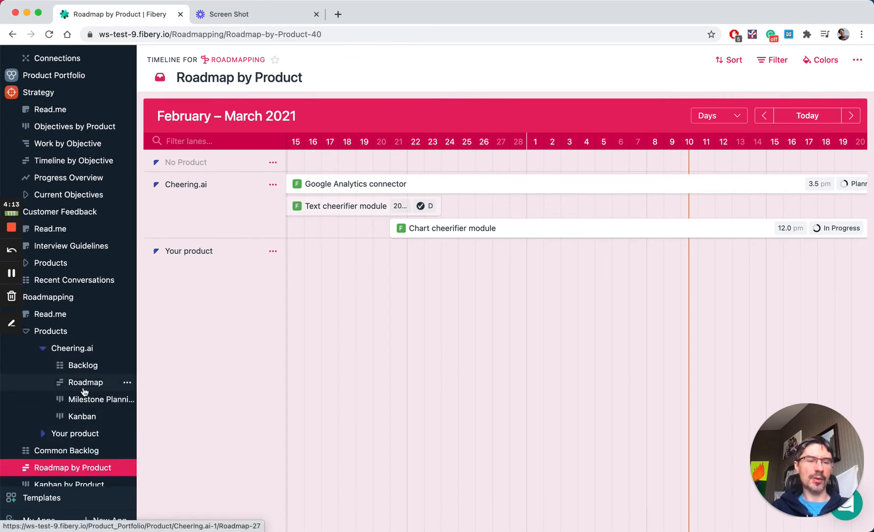
pyautogui.click(85, 382)
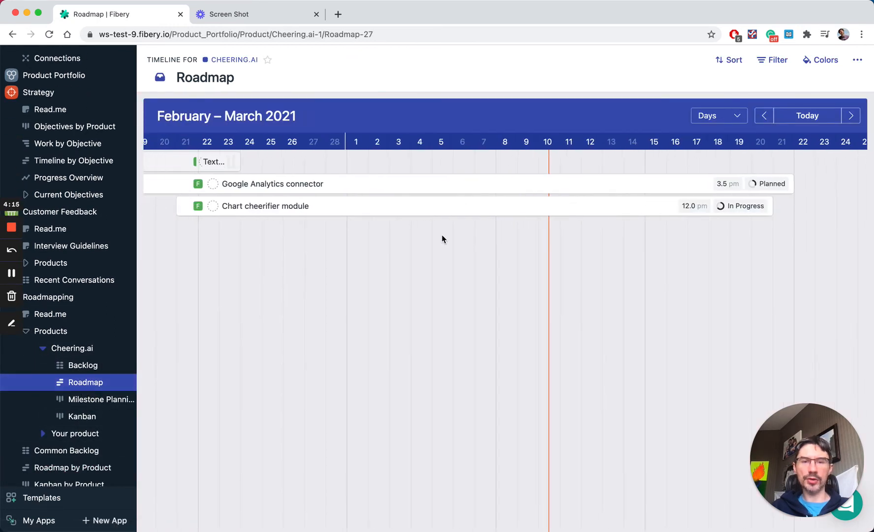
pyautogui.click(716, 116)
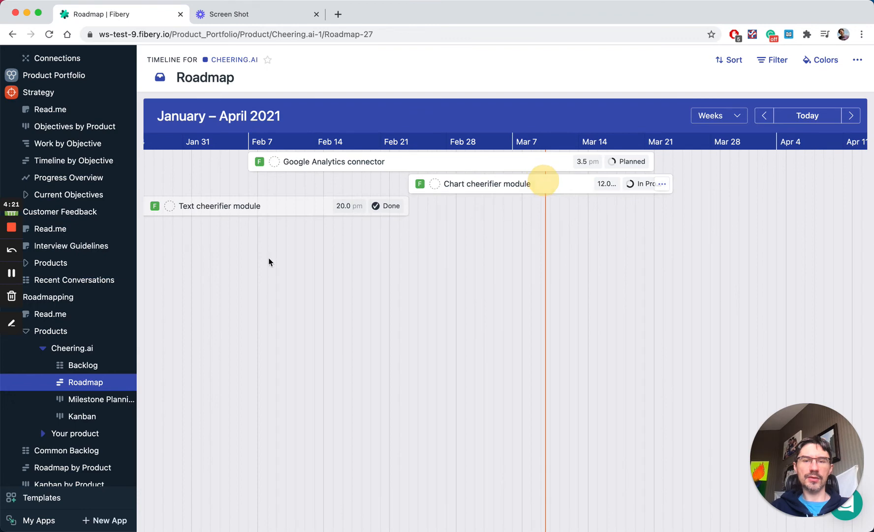
pyautogui.moveTo(25, 340)
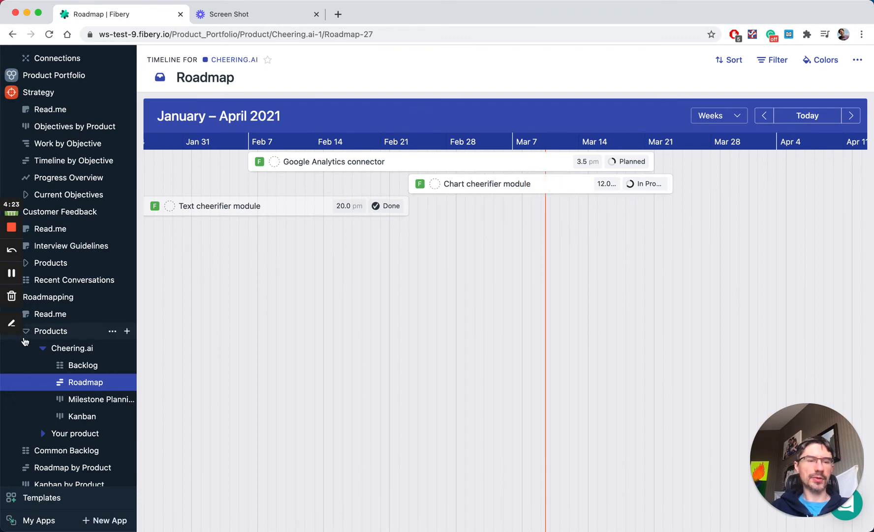
pyautogui.scroll(3)
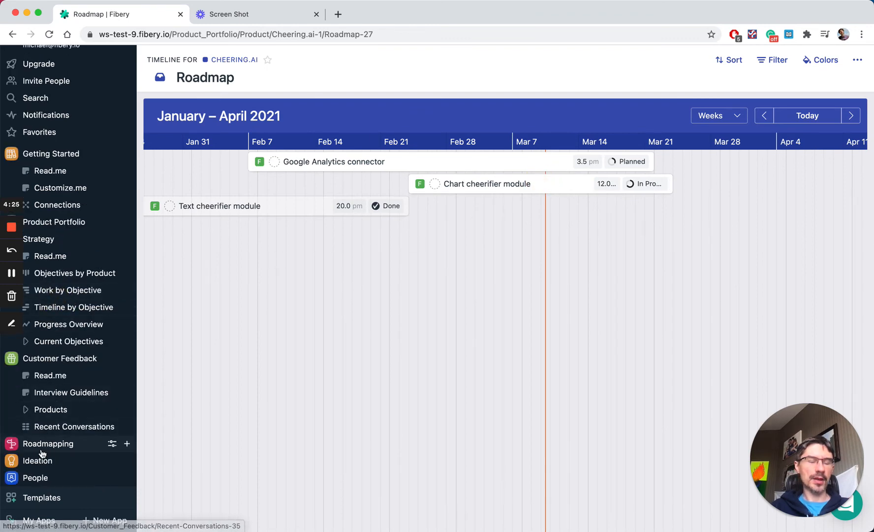
pyautogui.moveTo(39, 464)
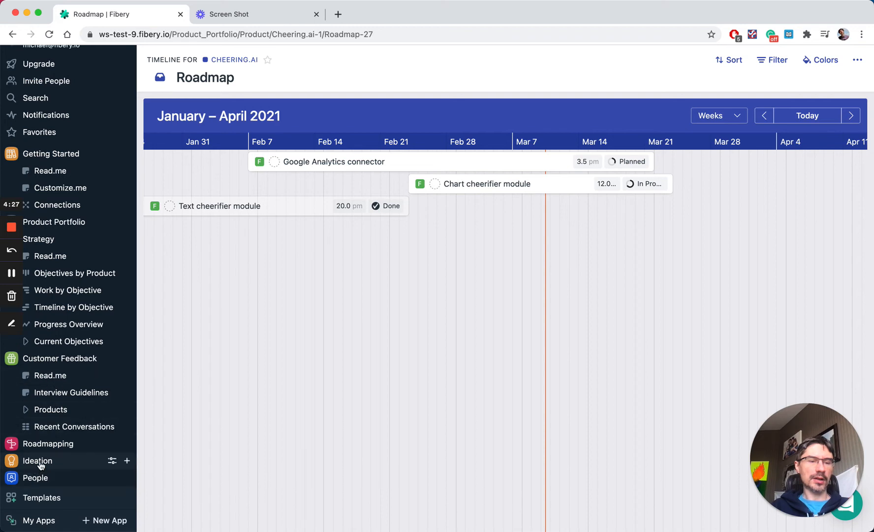
# Expand Ideation, view the Insights table, then switch to the Idea Bank table.
pyautogui.click(37, 461)
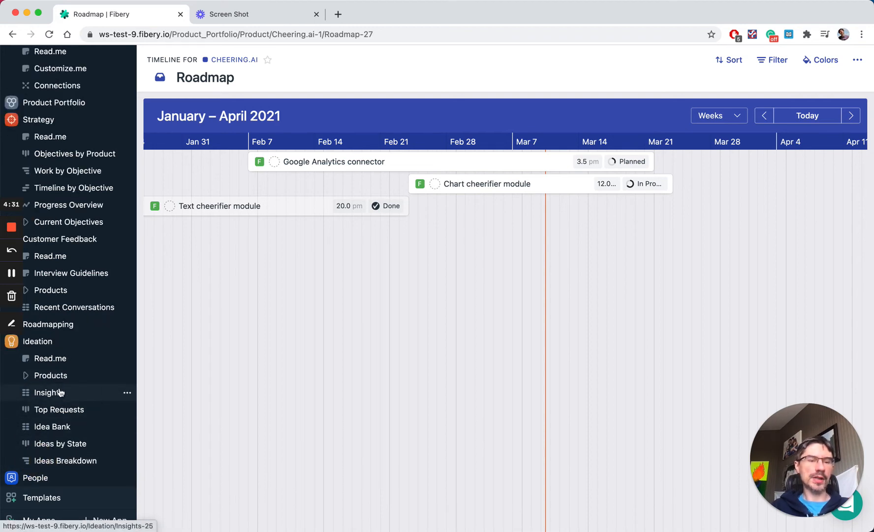
pyautogui.moveTo(48, 395)
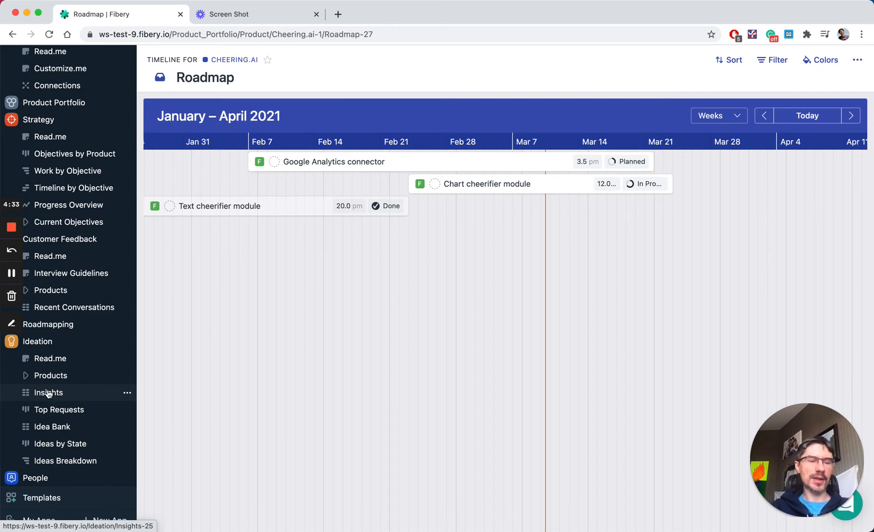
pyautogui.click(49, 392)
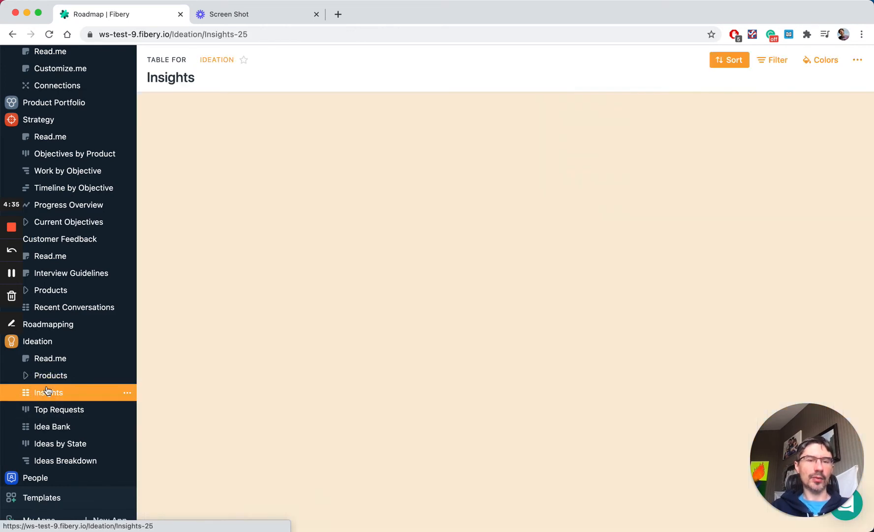
pyautogui.click(48, 392)
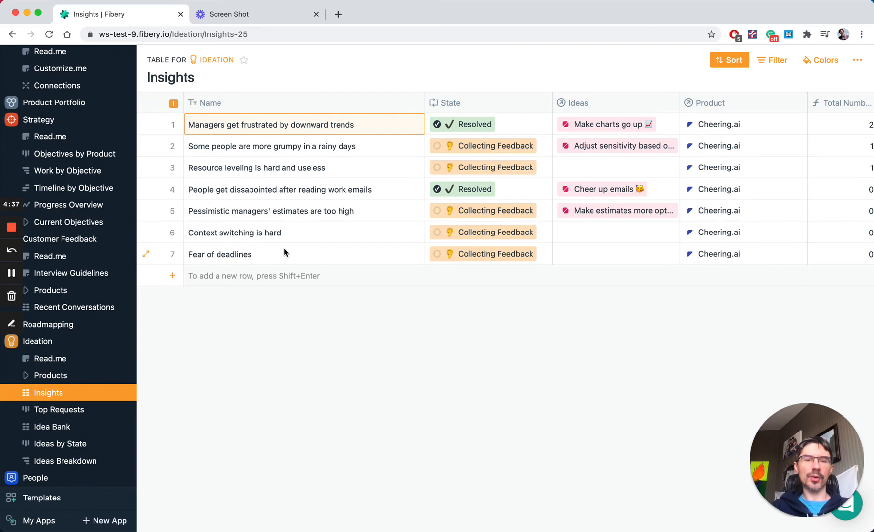
pyautogui.moveTo(711, 221)
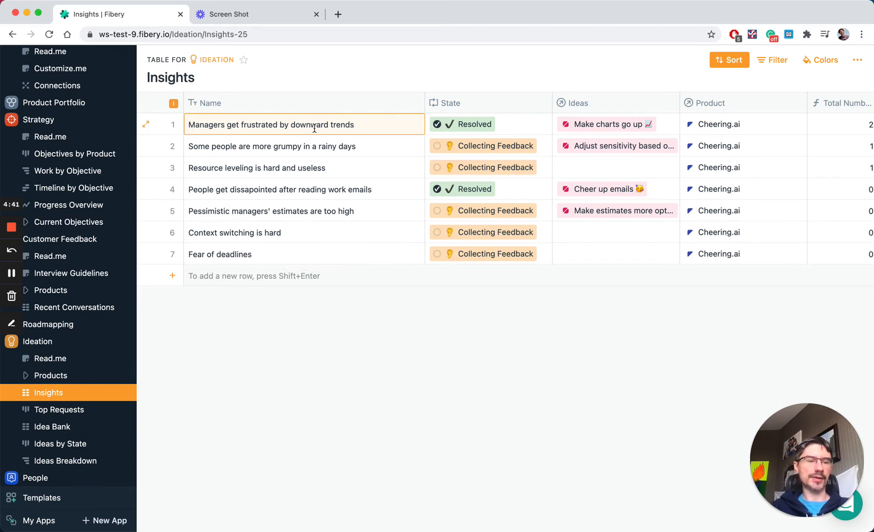
pyautogui.moveTo(283, 239)
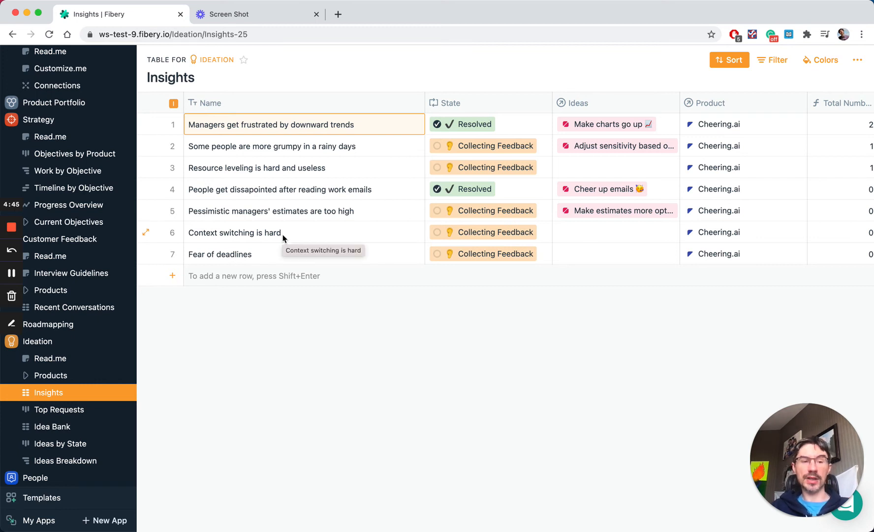
pyautogui.click(53, 426)
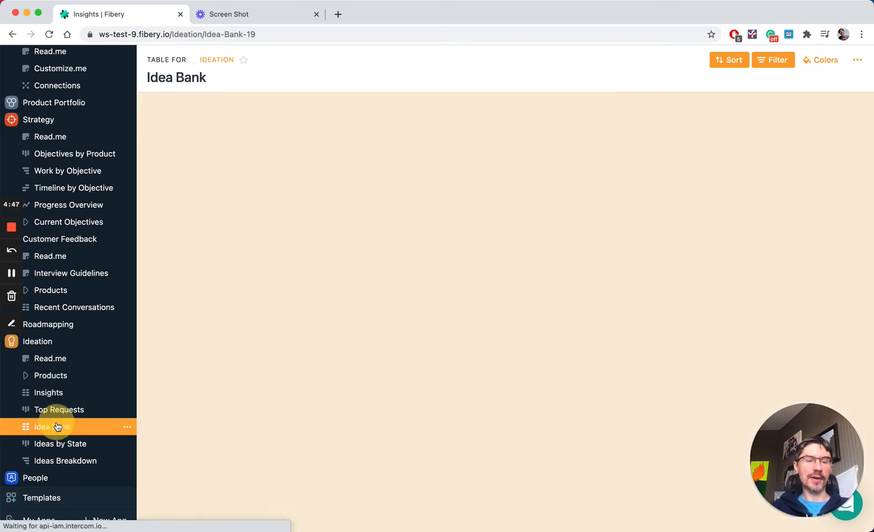
pyautogui.click(54, 427)
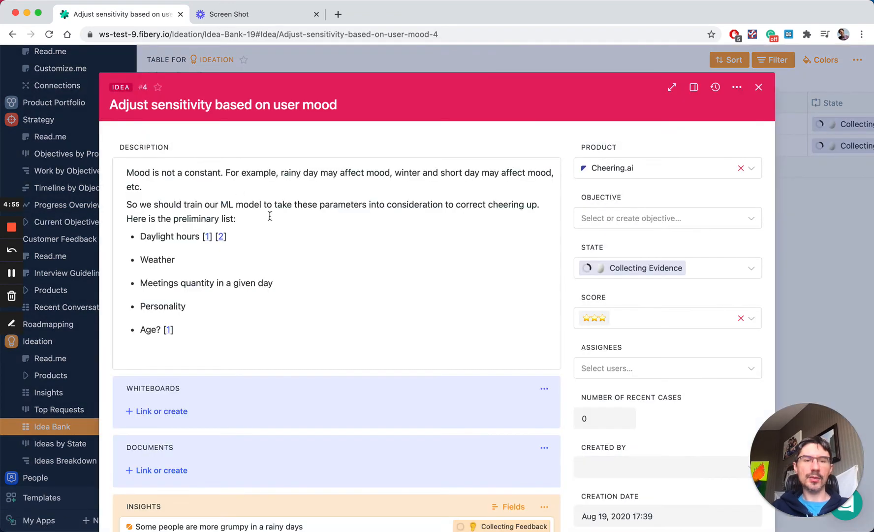
pyautogui.click(186, 306)
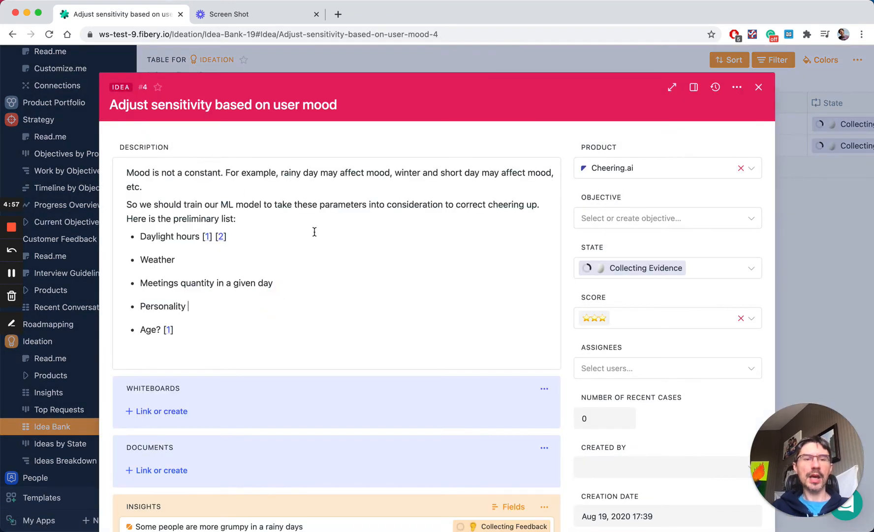
pyautogui.moveTo(262, 238)
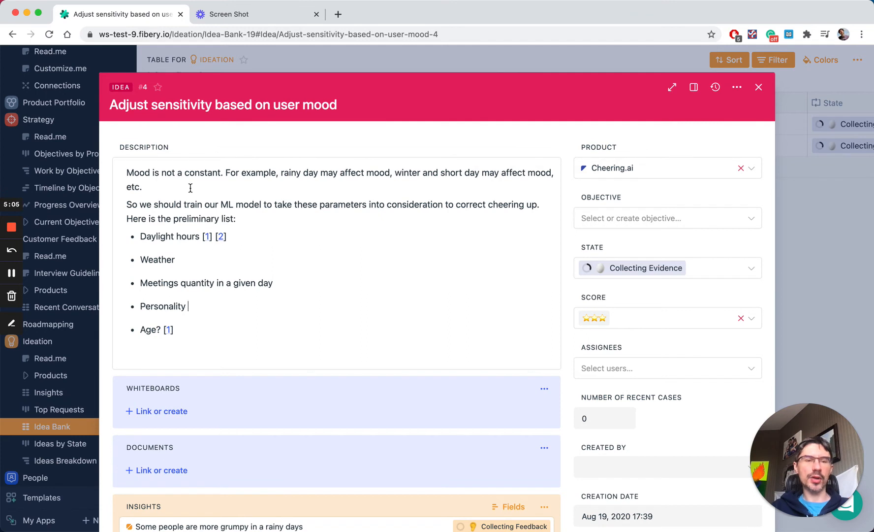
pyautogui.moveTo(260, 201)
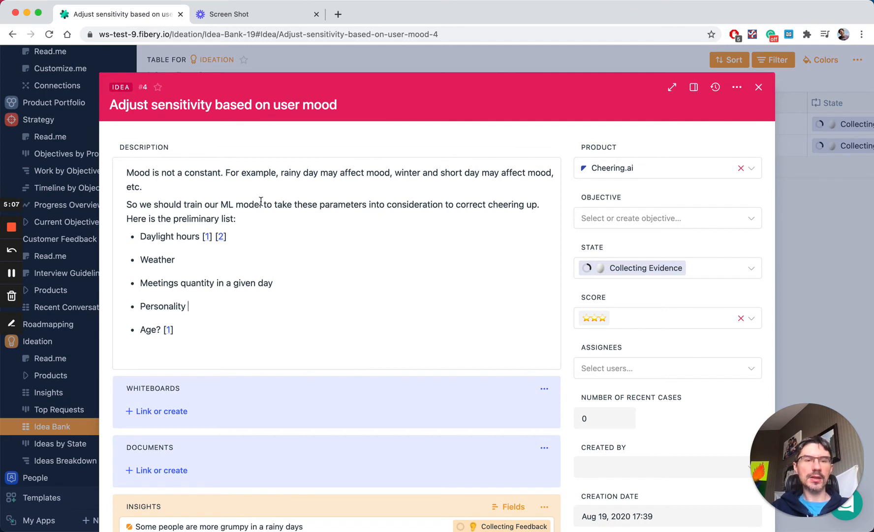
pyautogui.doubleClick(247, 205)
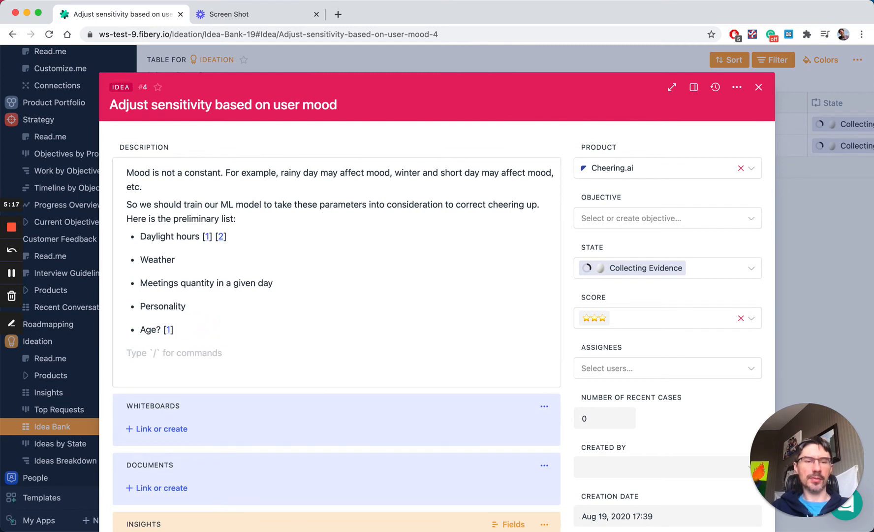
pyautogui.write('#')
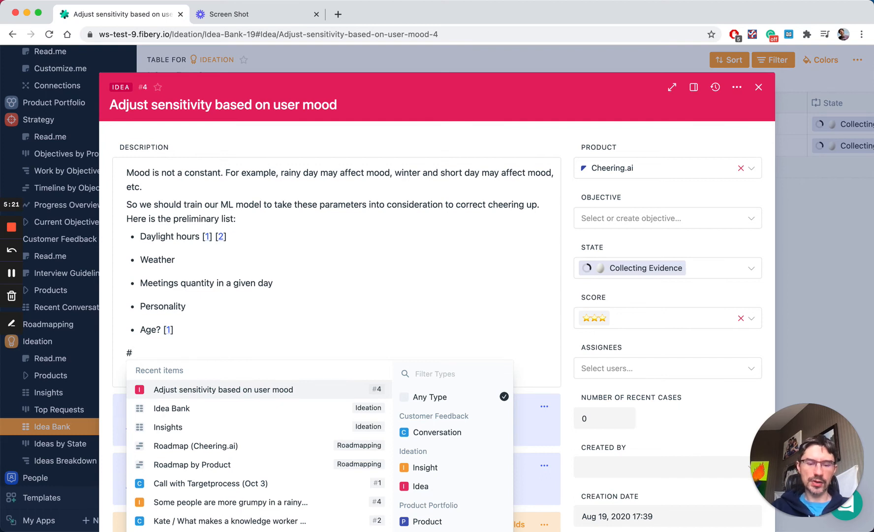
pyautogui.write('goog')
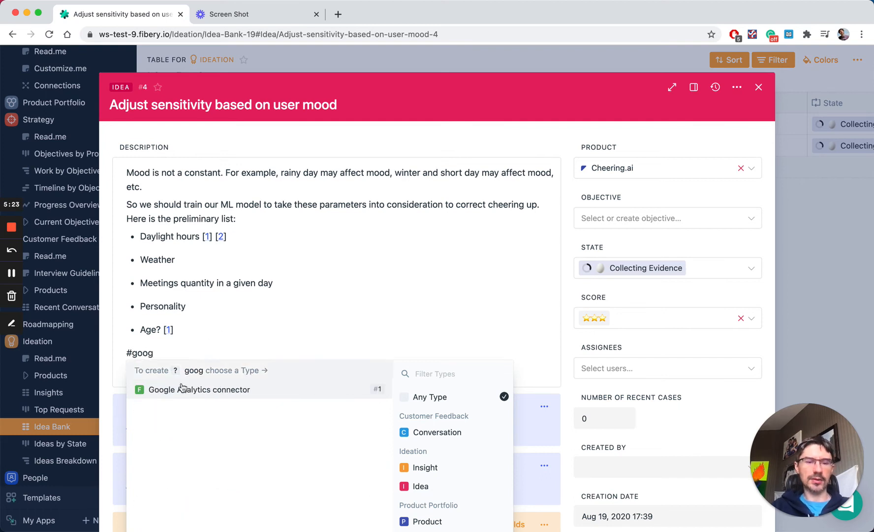
pyautogui.click(199, 389)
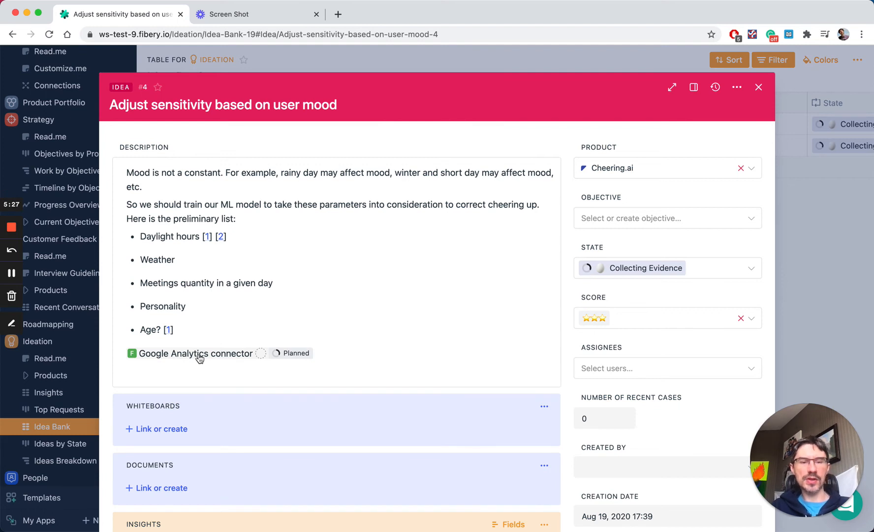
pyautogui.moveTo(278, 356)
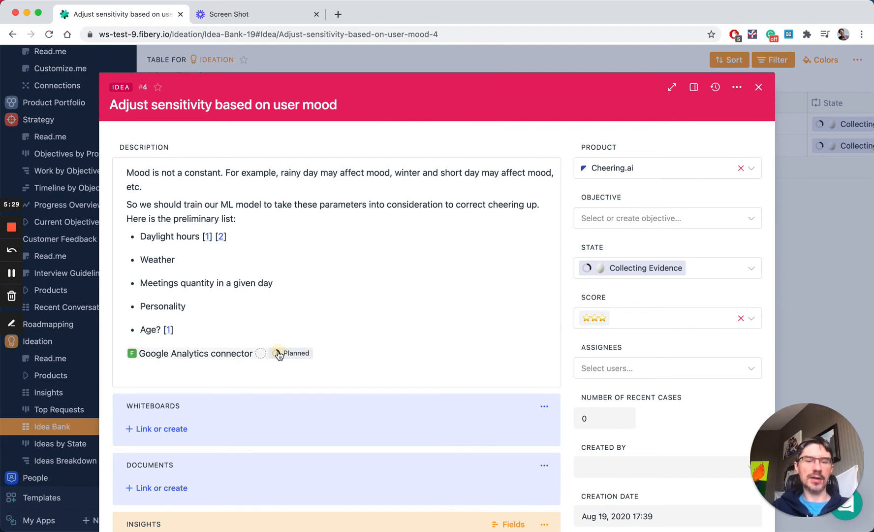
pyautogui.click(293, 352)
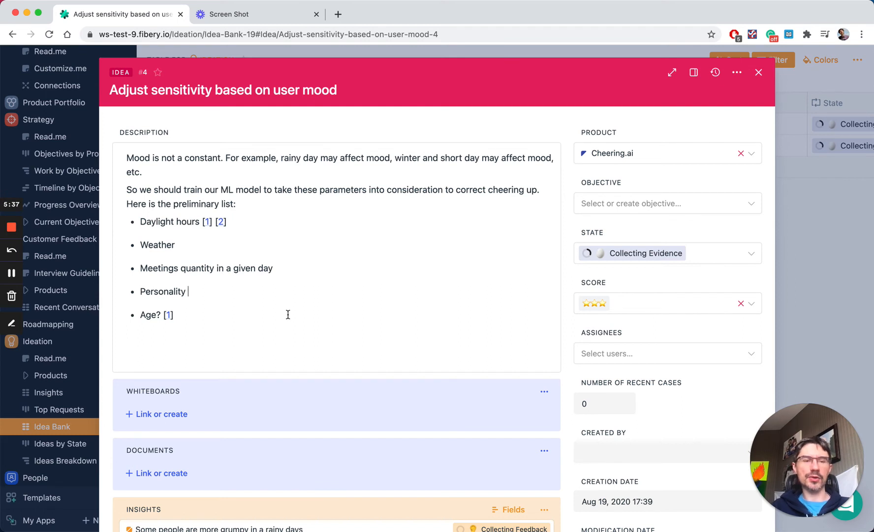
pyautogui.moveTo(238, 339)
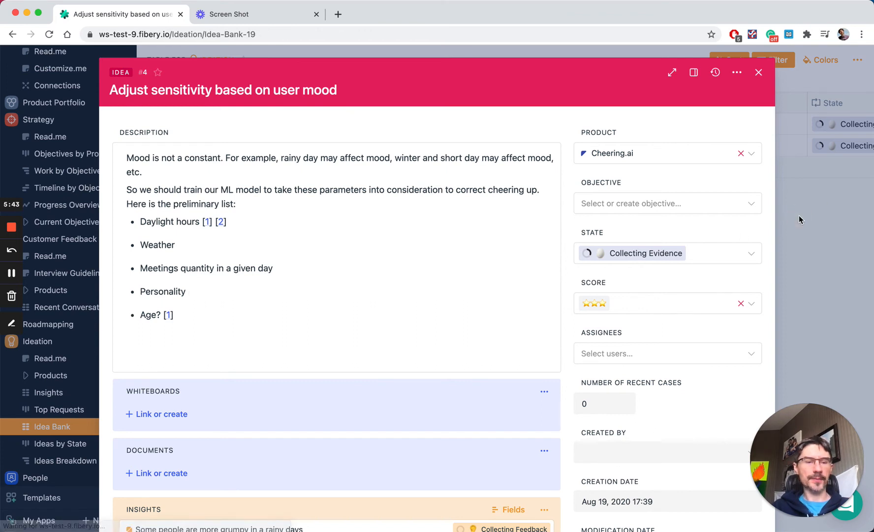
pyautogui.click(759, 73)
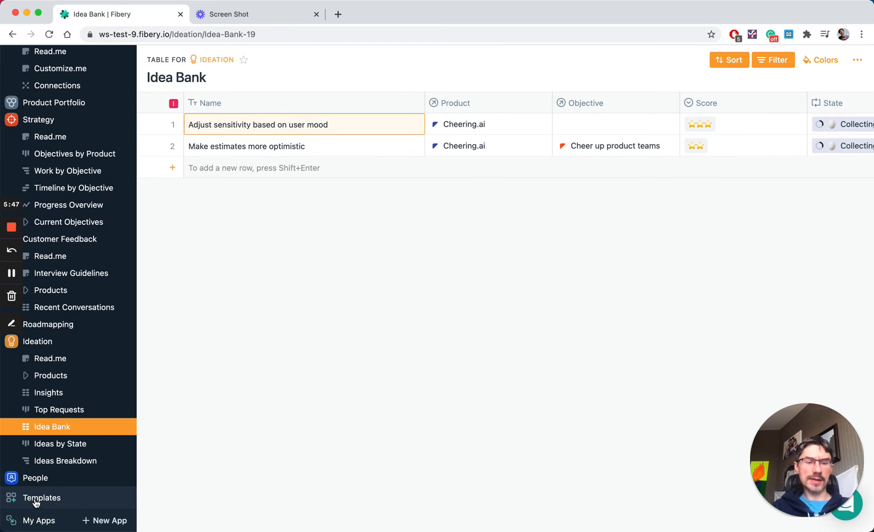
# Install the Software Development template from the Templates gallery.
pyautogui.click(40, 522)
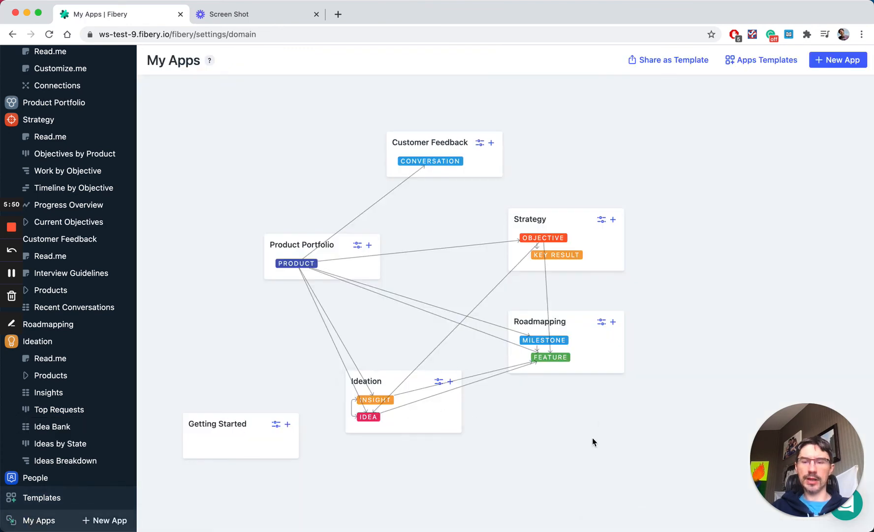
pyautogui.moveTo(582, 441)
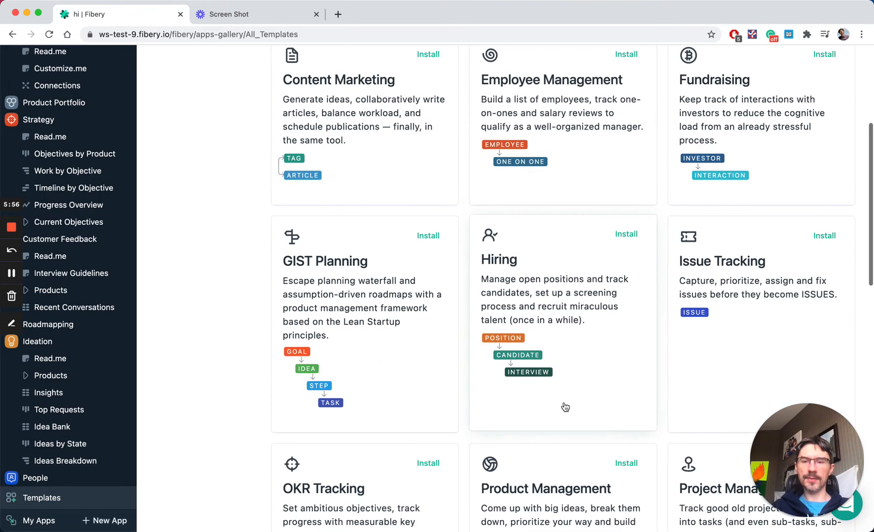
pyautogui.scroll(-3)
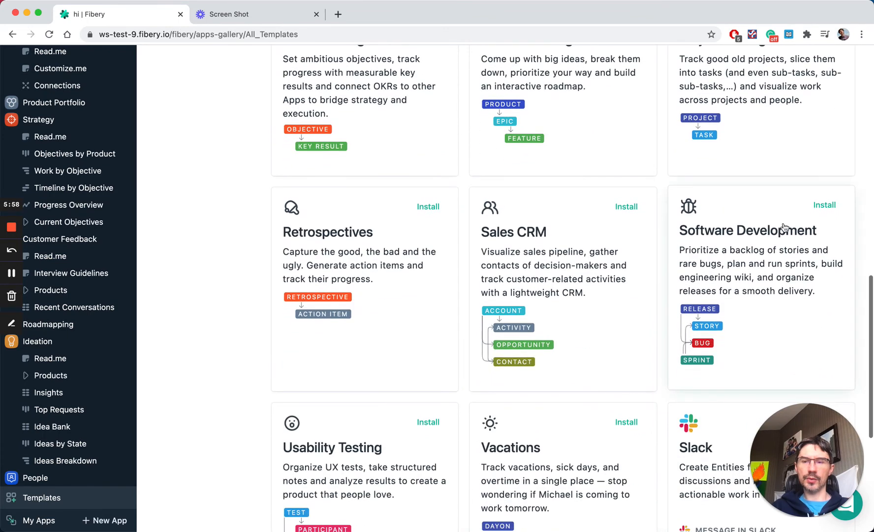
pyautogui.click(824, 205)
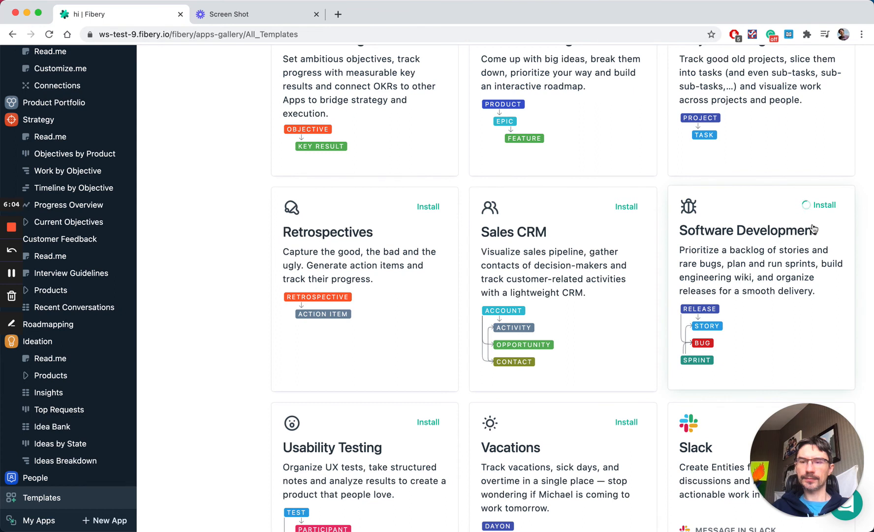
pyautogui.click(822, 209)
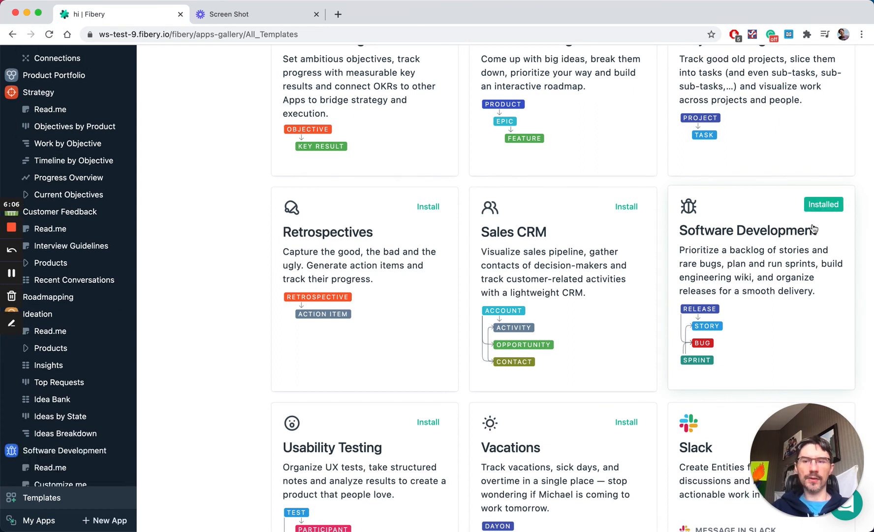
pyautogui.scroll(-3)
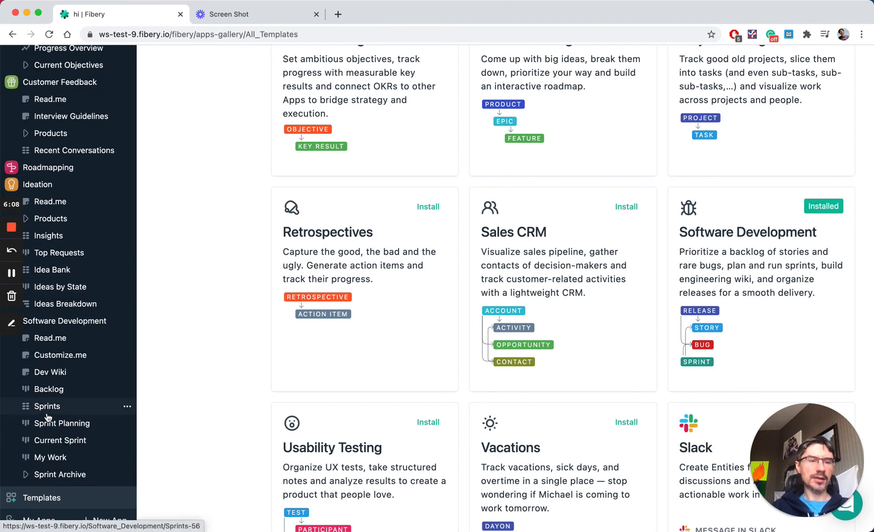
pyautogui.moveTo(36, 520)
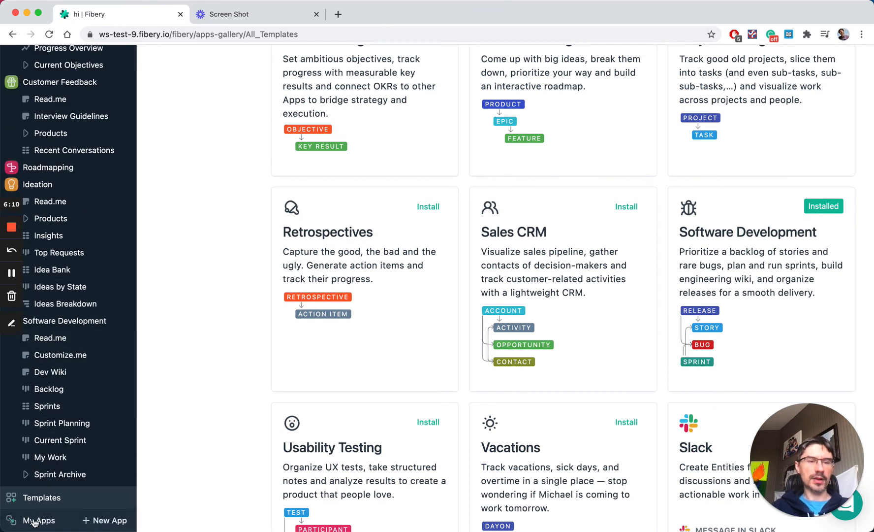
# Show the My Apps map with the new Software Development app and its types.
pyautogui.click(39, 521)
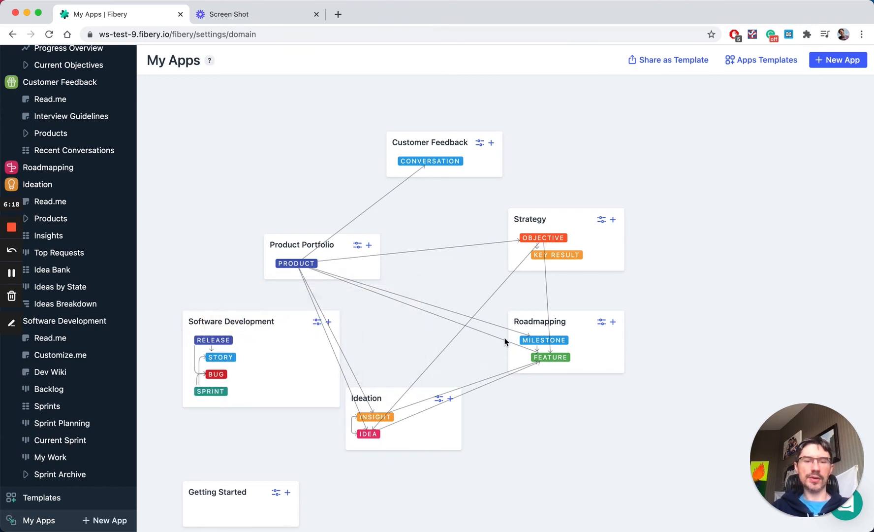
pyautogui.moveTo(223, 366)
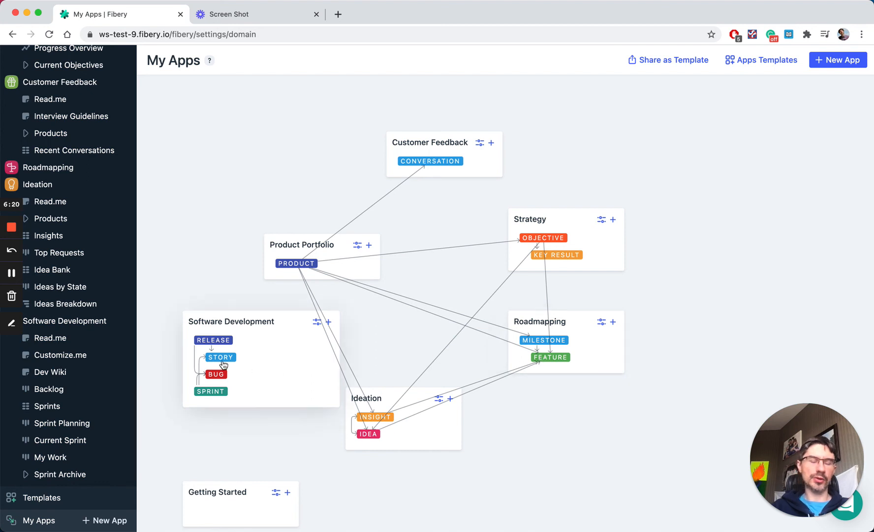
# Add a Story–Feature relation: each Story has one Feature, a Feature has many Stories.
pyautogui.click(220, 357)
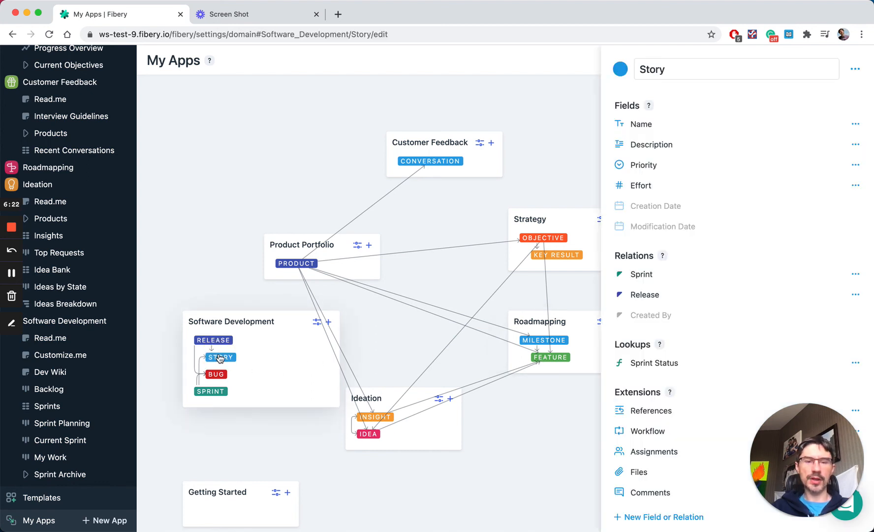
pyautogui.click(664, 517)
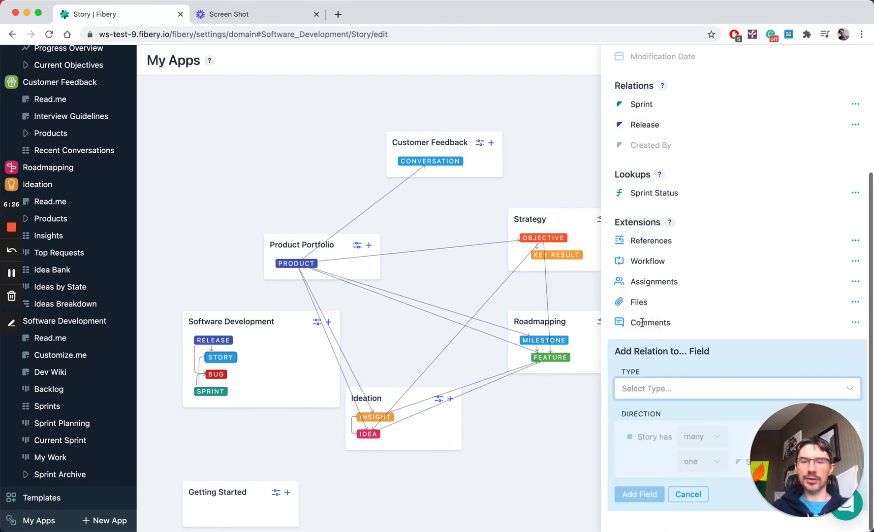
pyautogui.click(736, 389)
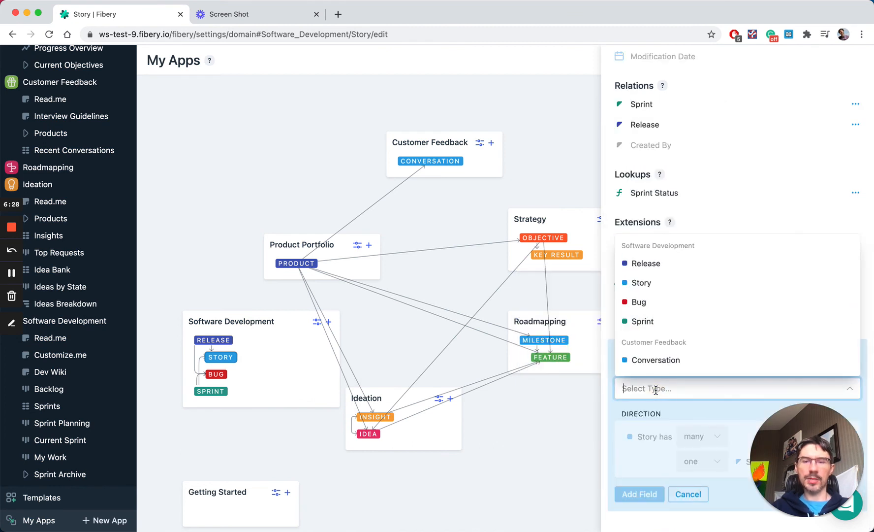
pyautogui.moveTo(659, 327)
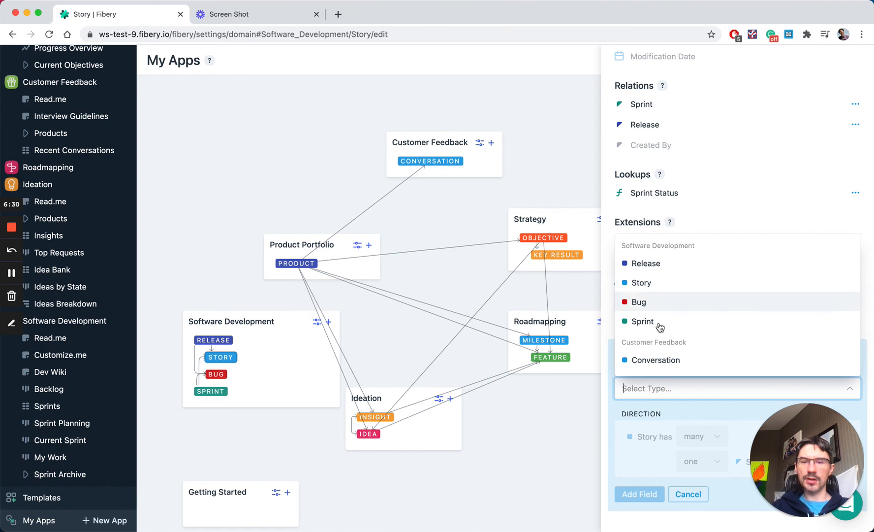
pyautogui.write('fe')
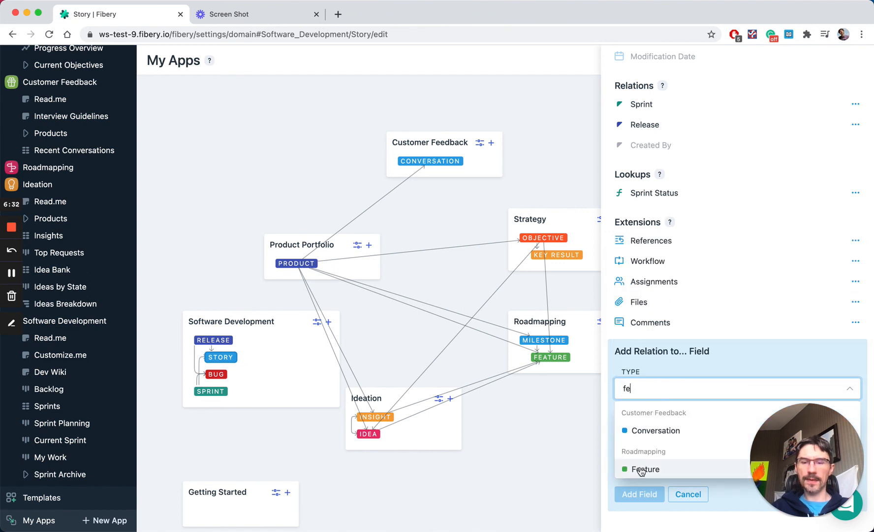
pyautogui.click(645, 468)
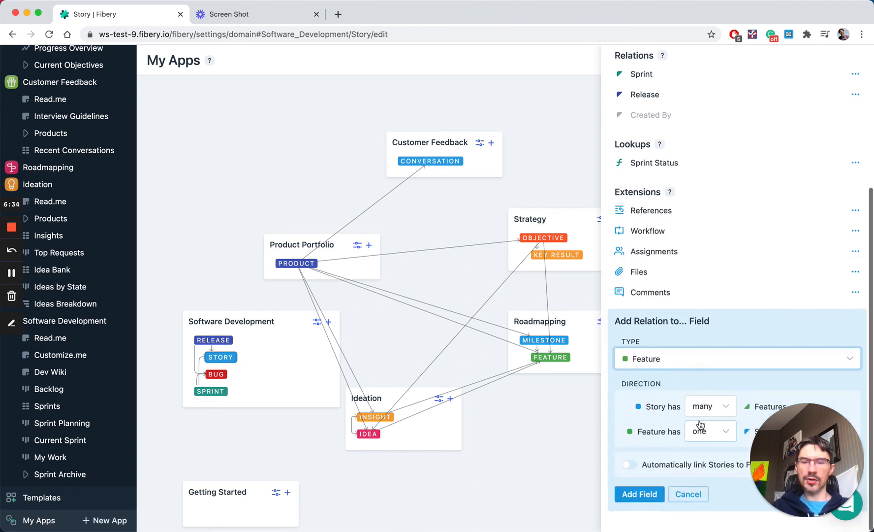
pyautogui.click(710, 406)
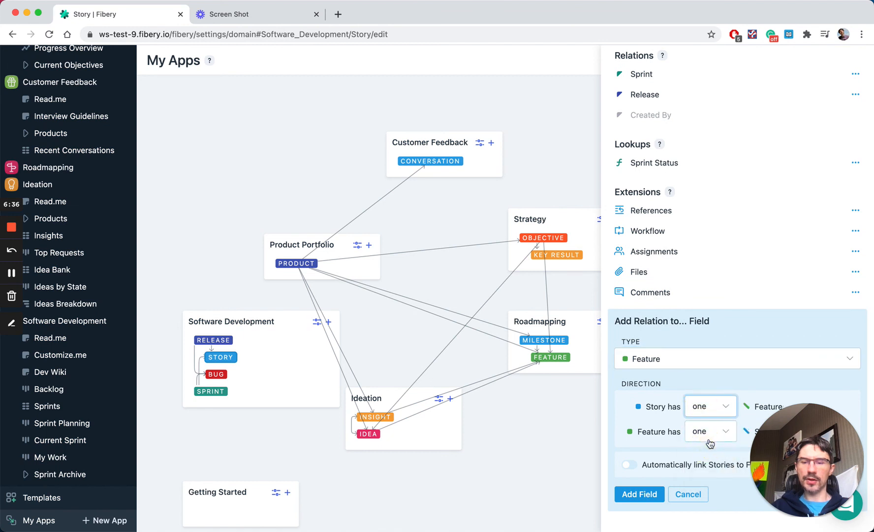
pyautogui.click(711, 431)
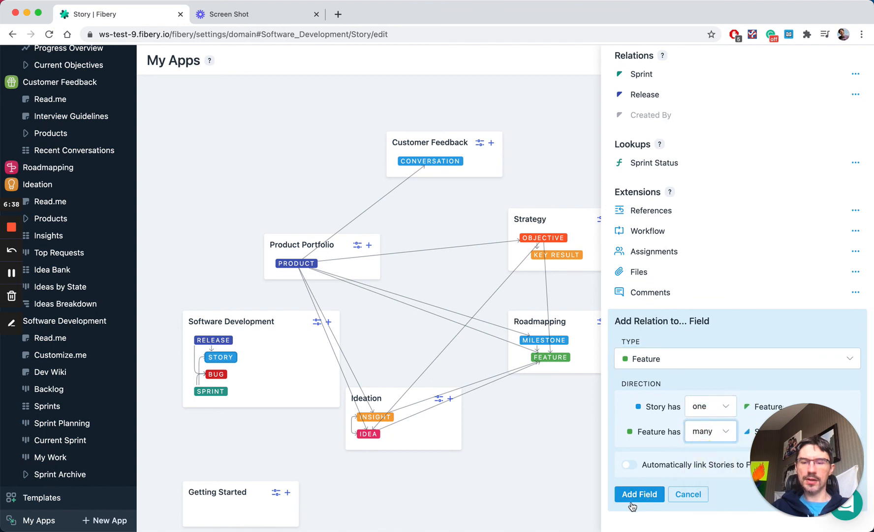
pyautogui.click(639, 494)
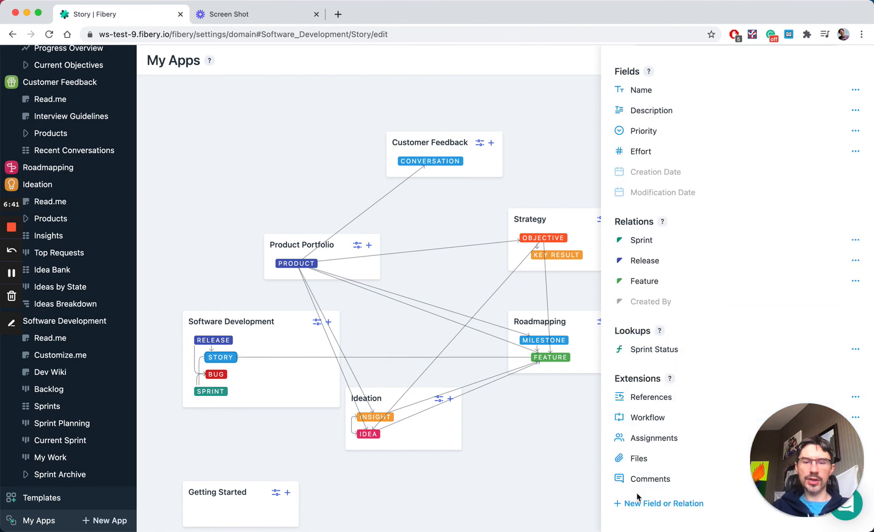
pyautogui.click(550, 358)
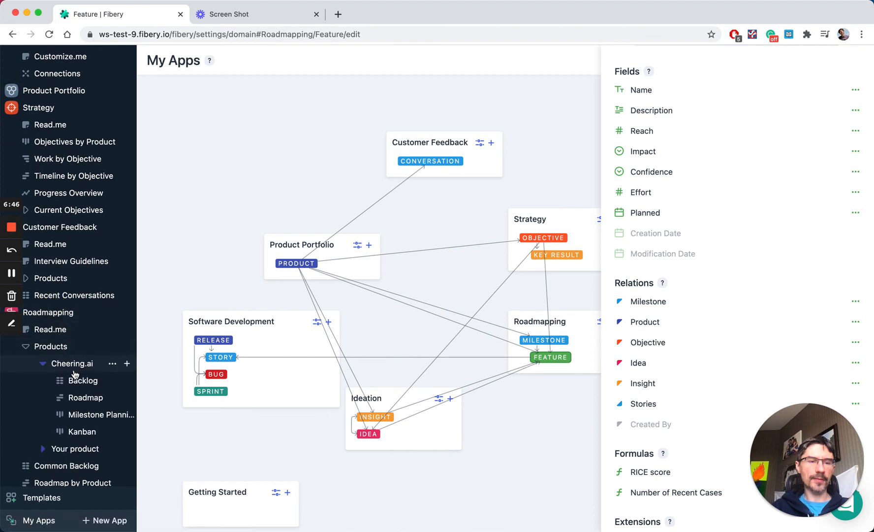
# Create story 'Story' linked to the Chart cheerifier module feature on Cheering.ai's roadmap.
pyautogui.click(85, 398)
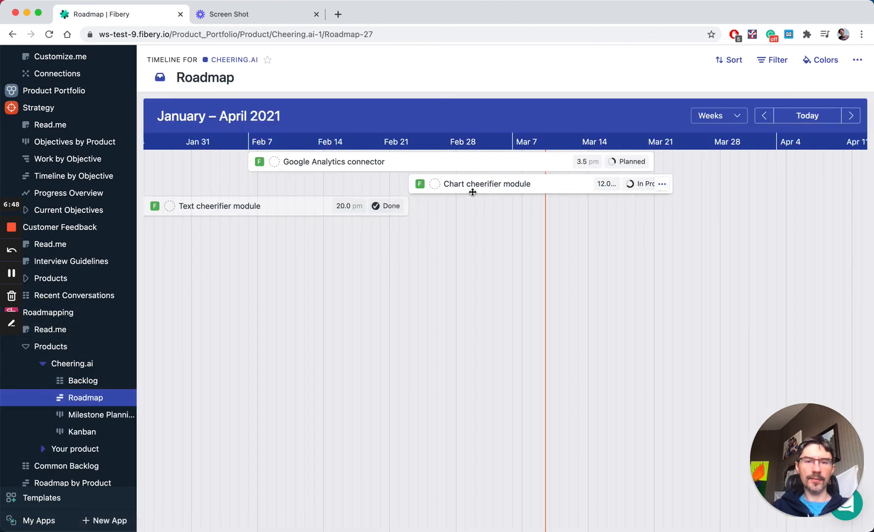
pyautogui.click(486, 184)
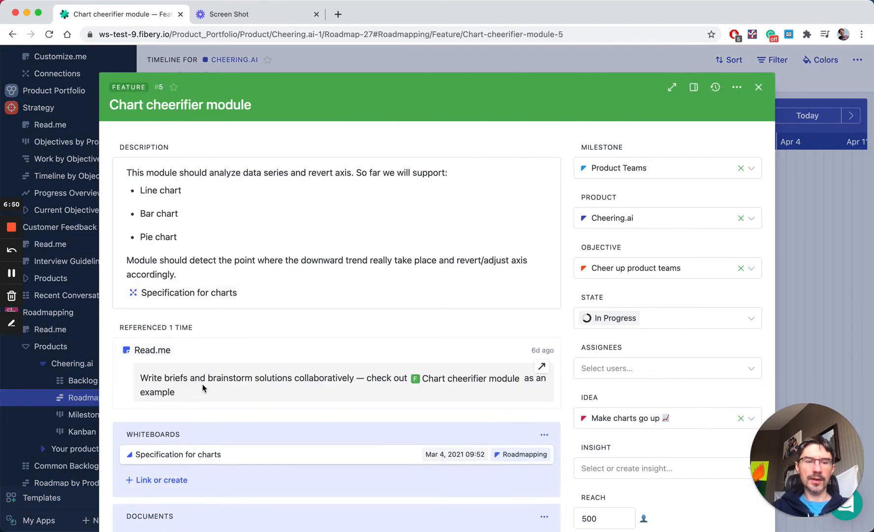
pyautogui.scroll(-3)
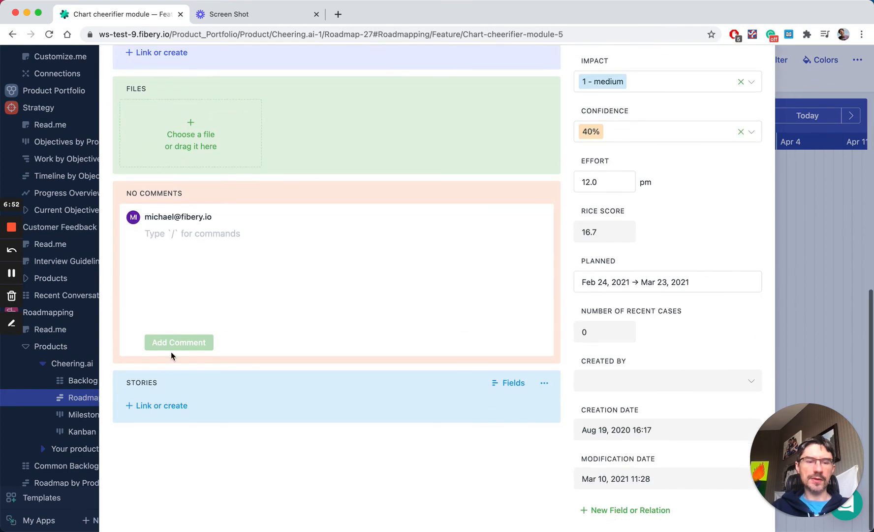
pyautogui.click(163, 410)
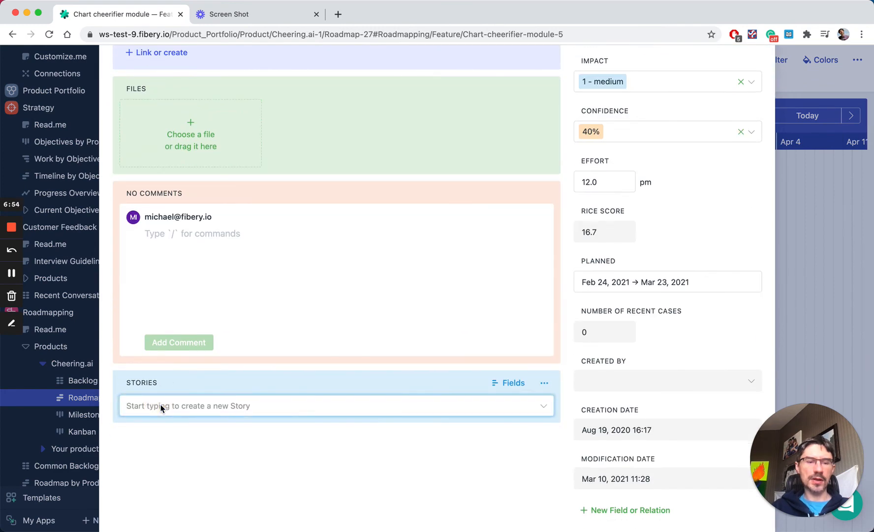
pyautogui.write('Story')
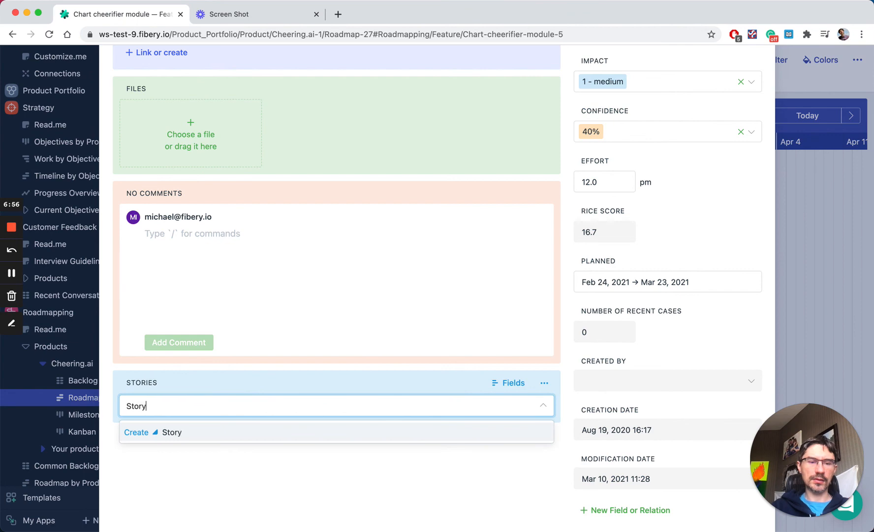
pyautogui.click(157, 436)
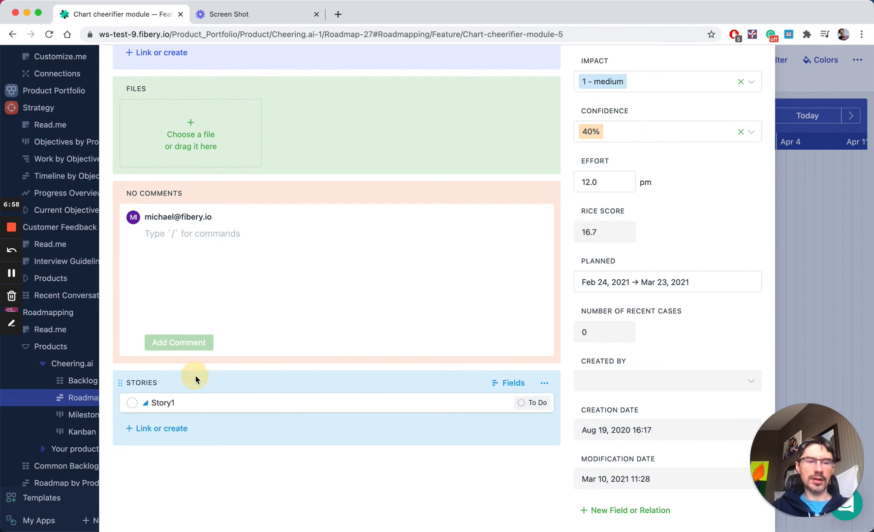
pyautogui.moveTo(67, 453)
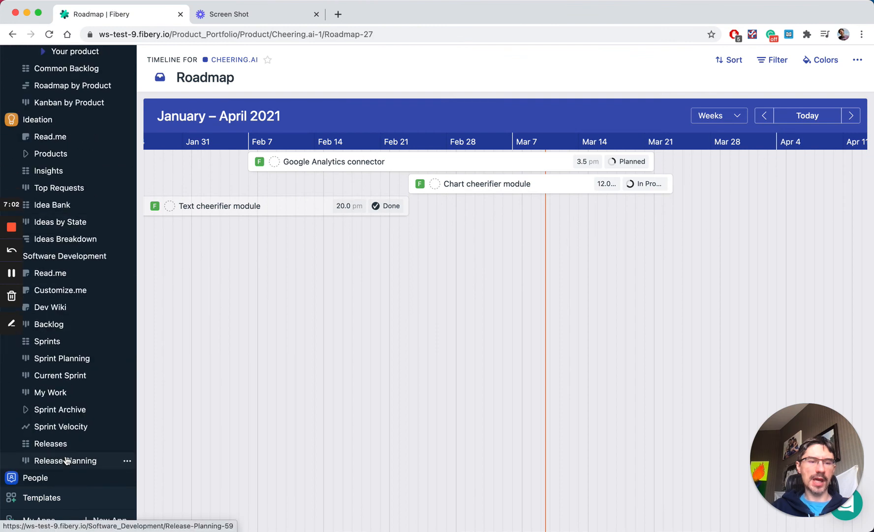
pyautogui.moveTo(54, 324)
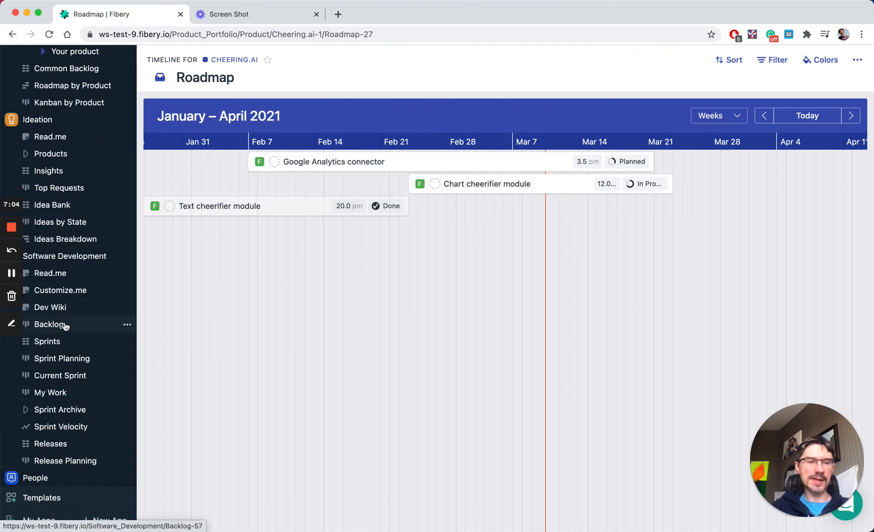
pyautogui.moveTo(56, 375)
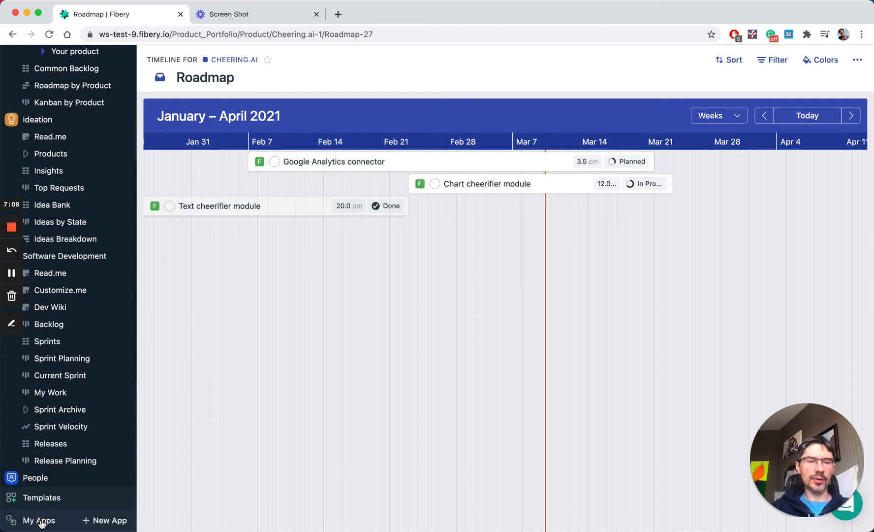
# Return to the My Apps map showing Story connected to Feature.
pyautogui.click(39, 520)
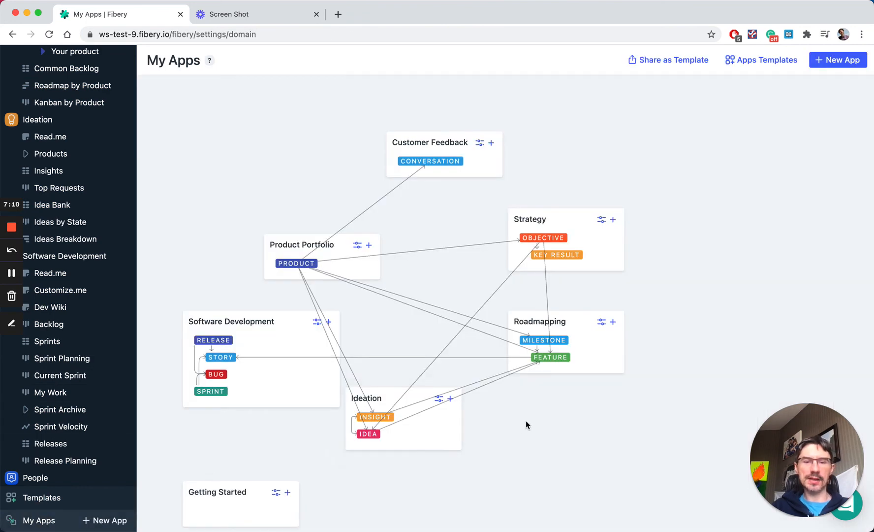
pyautogui.moveTo(550, 346)
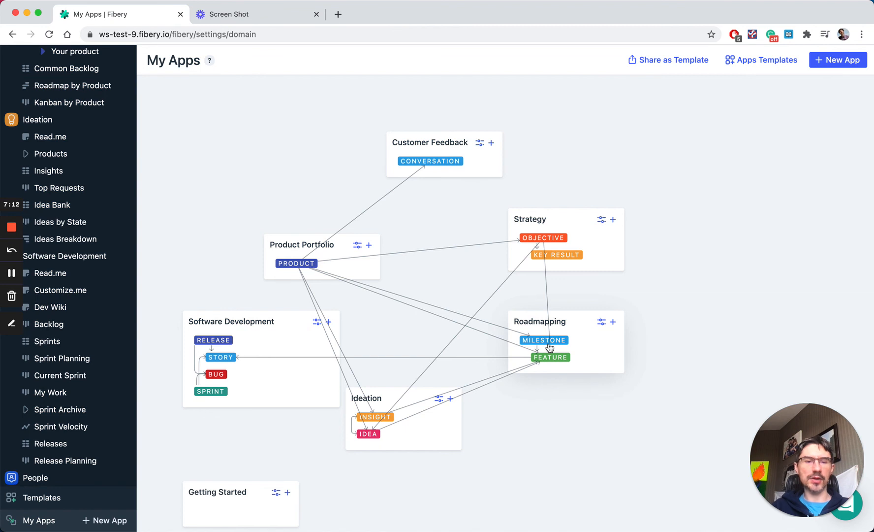
pyautogui.moveTo(217, 377)
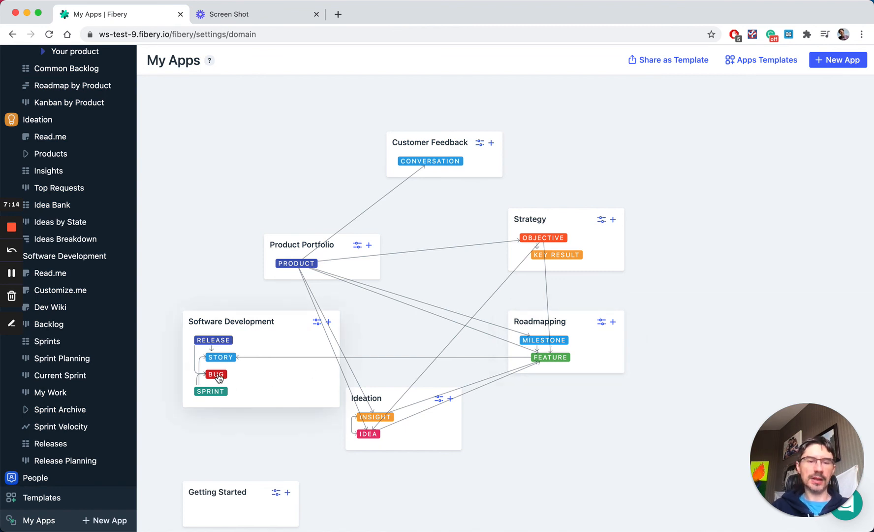
pyautogui.moveTo(409, 272)
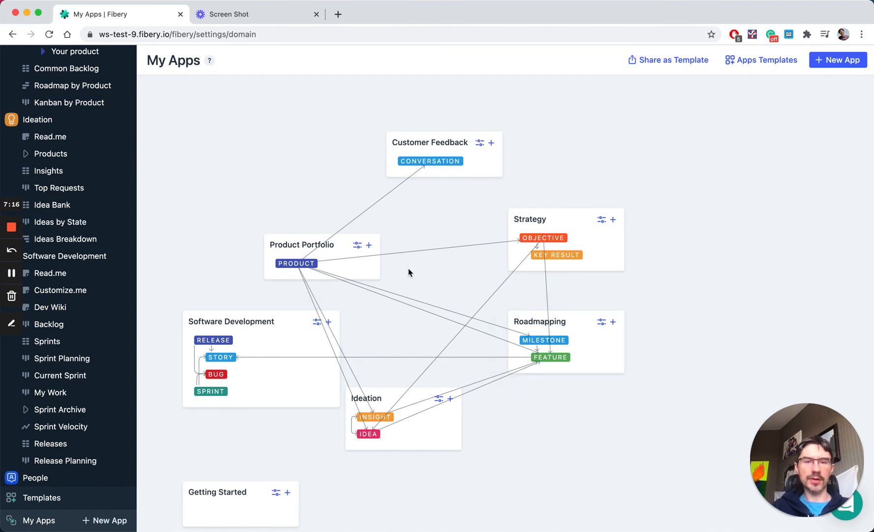
pyautogui.moveTo(328, 206)
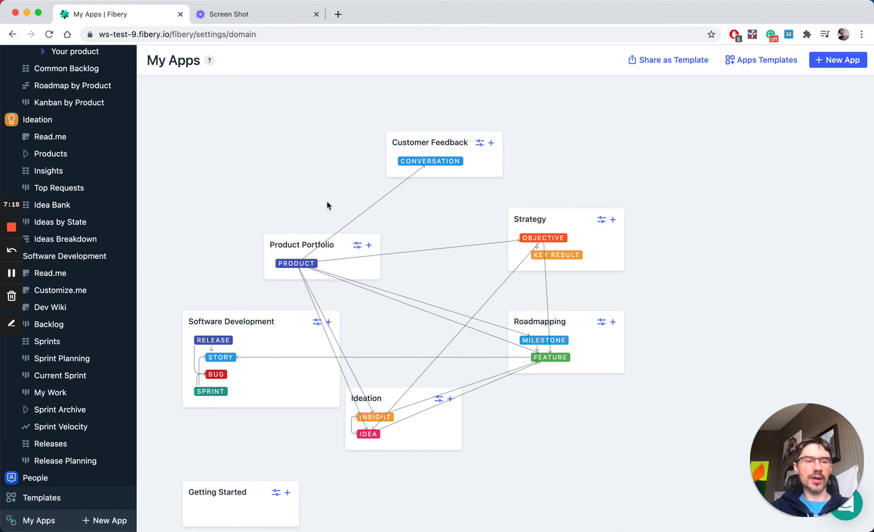
pyautogui.moveTo(276, 185)
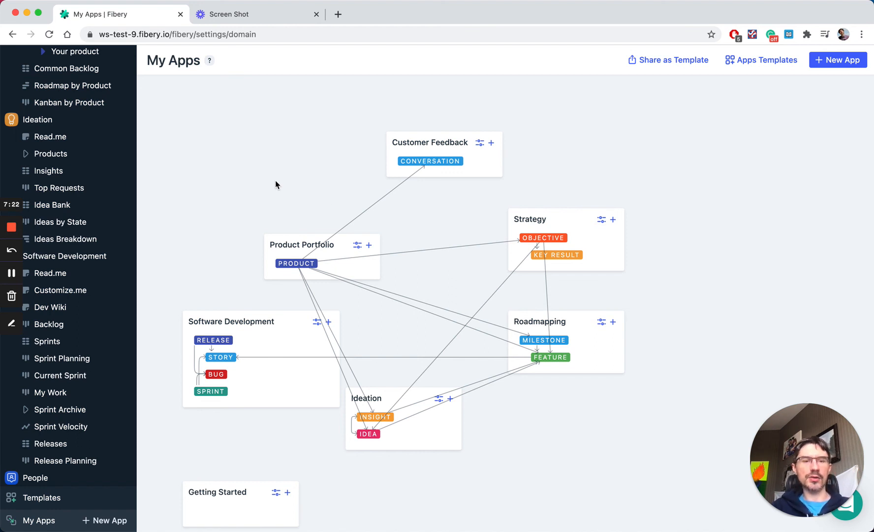
pyautogui.moveTo(299, 188)
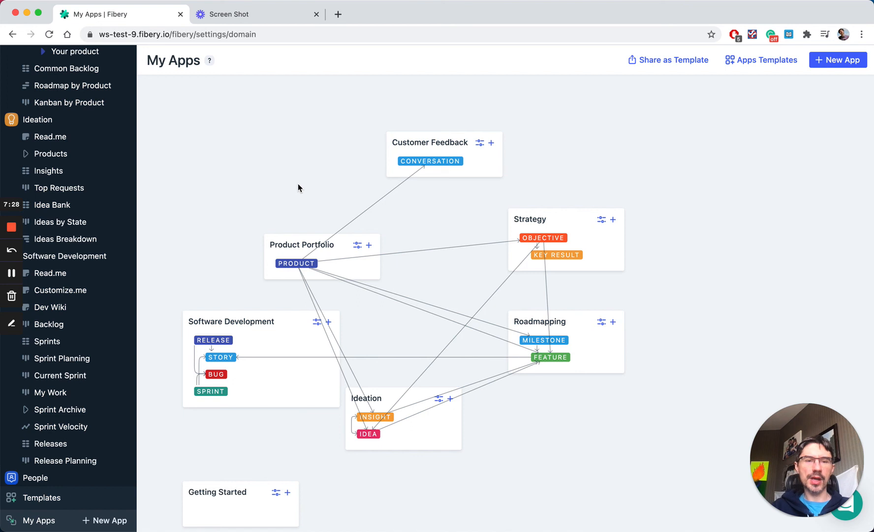
pyautogui.moveTo(289, 188)
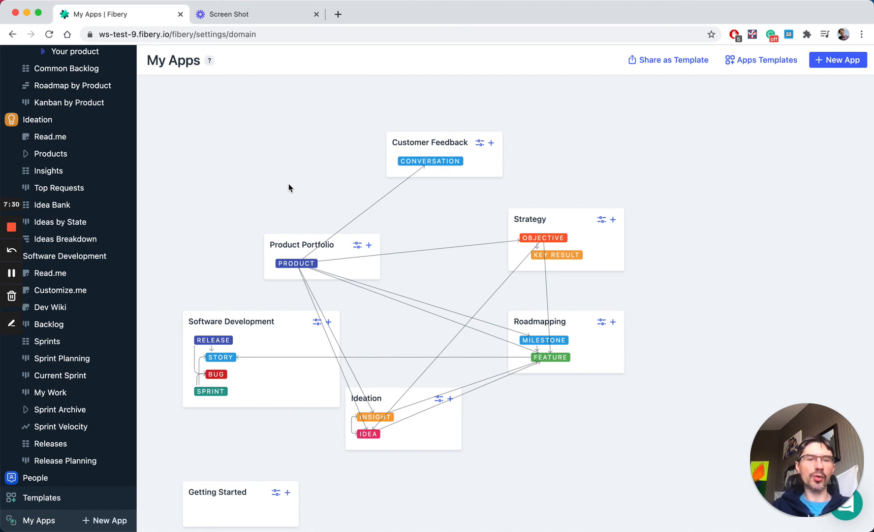